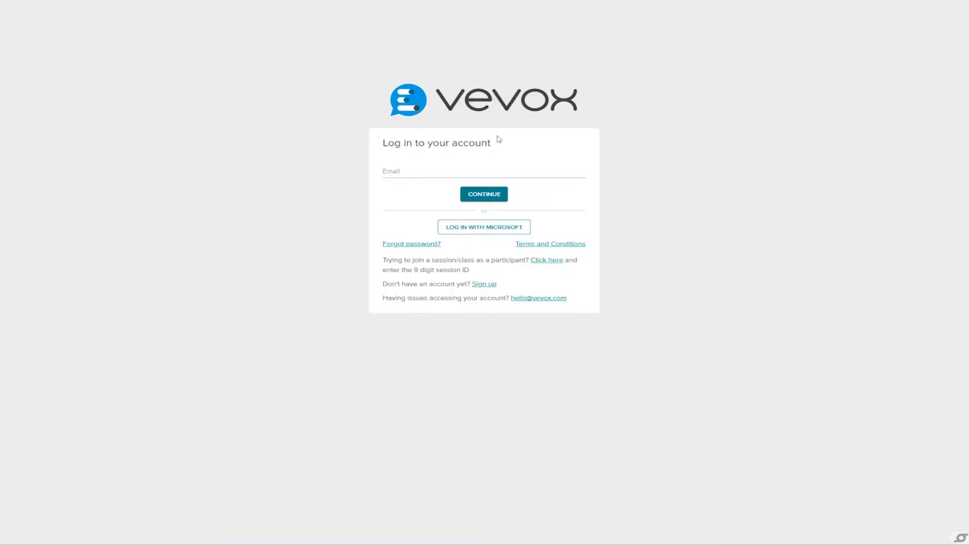
# Submit the account email and enter the password to log in to Vevox.
pyautogui.click(483, 194)
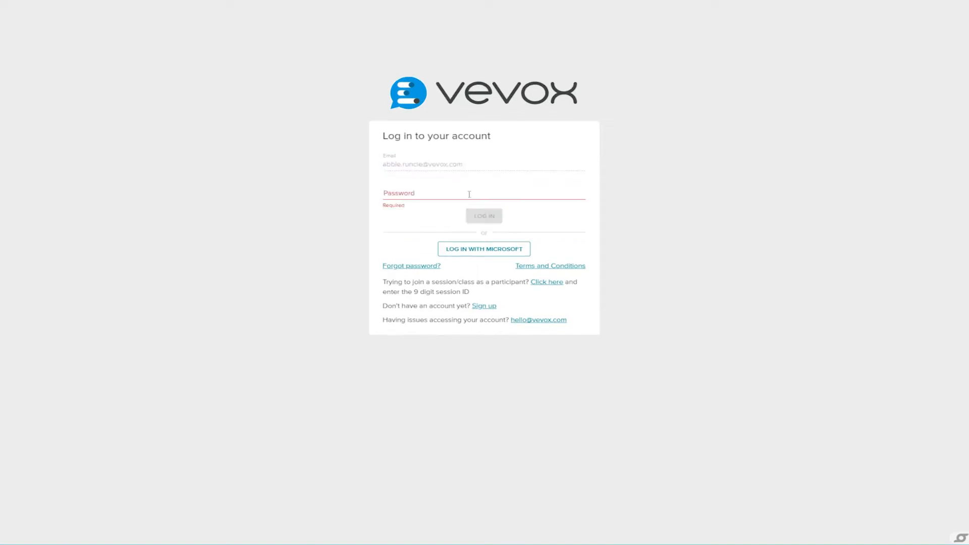
pyautogui.click(484, 216)
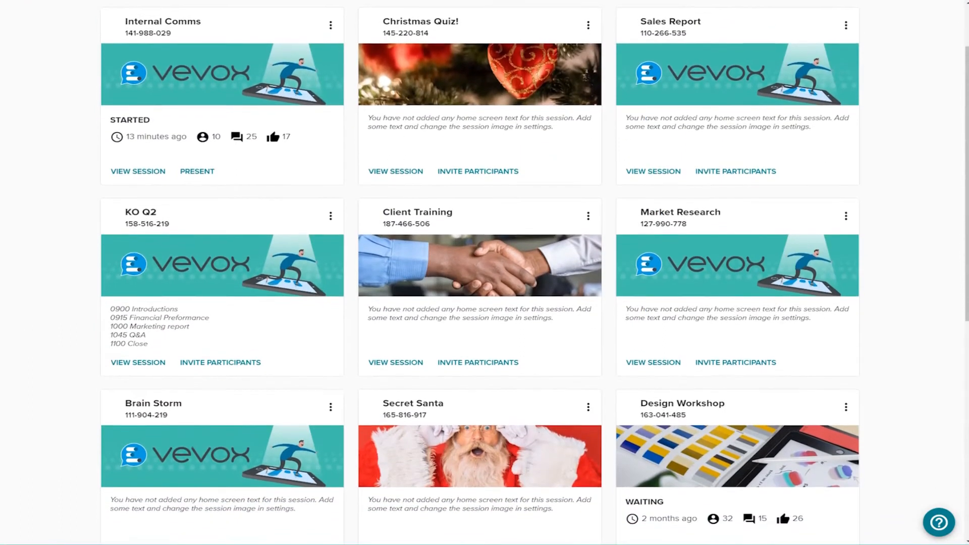
pyautogui.scroll(-3)
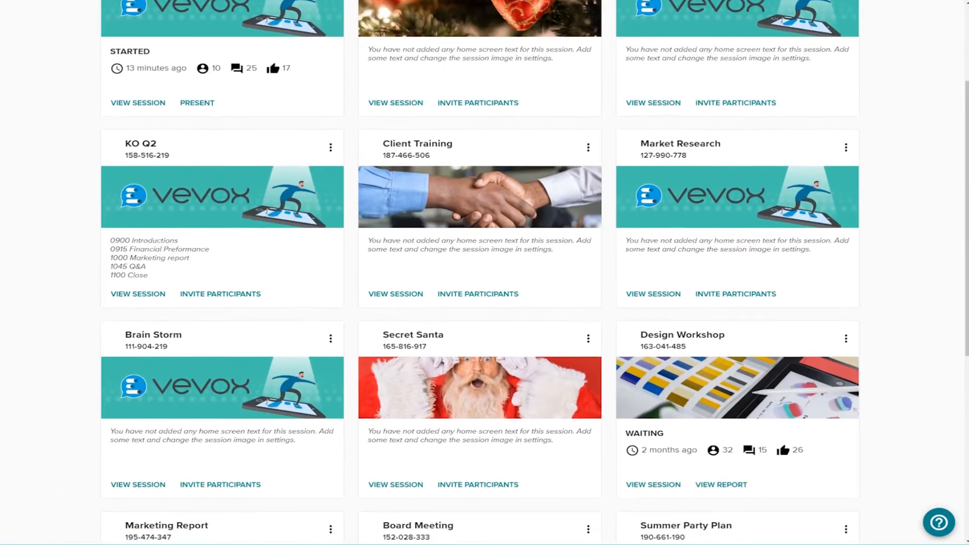
pyautogui.scroll(-3)
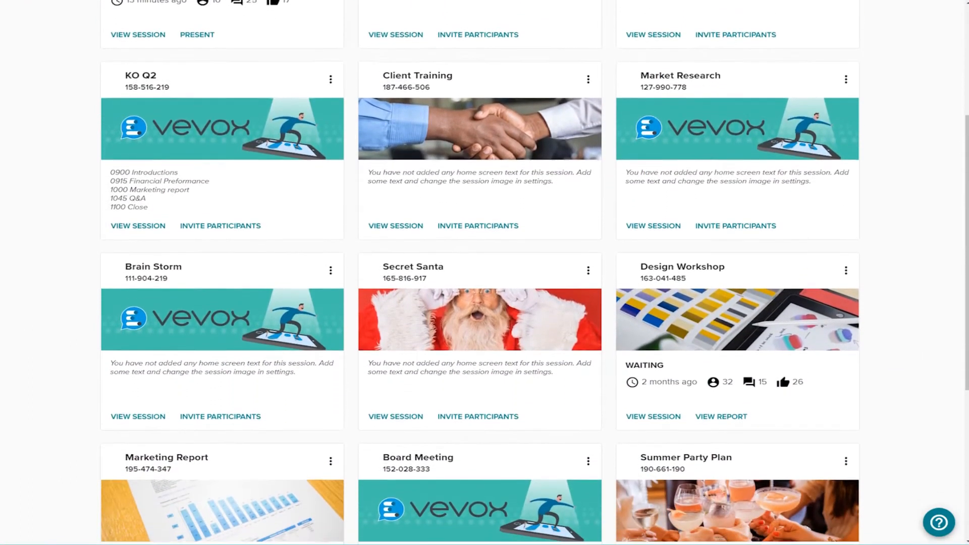
pyautogui.scroll(-3)
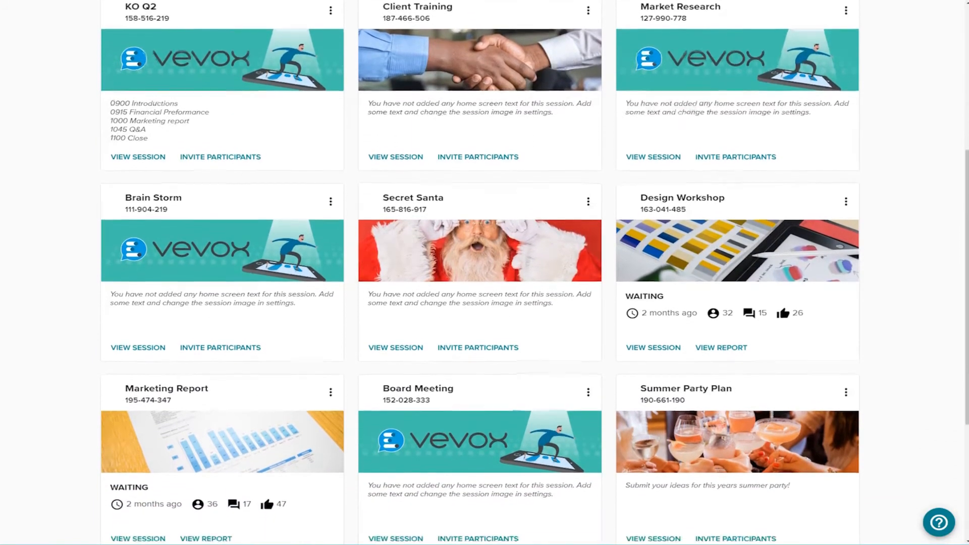
pyautogui.scroll(-3)
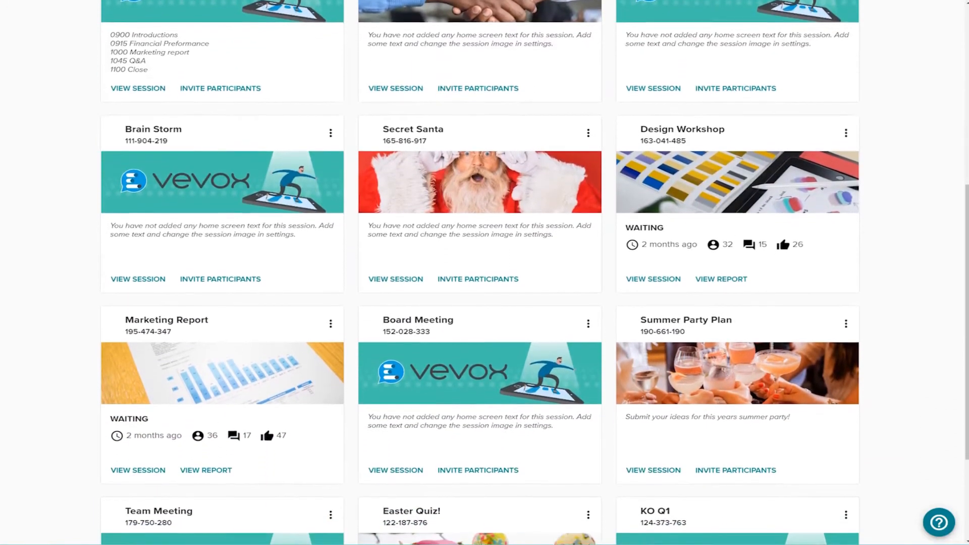
pyautogui.scroll(-3)
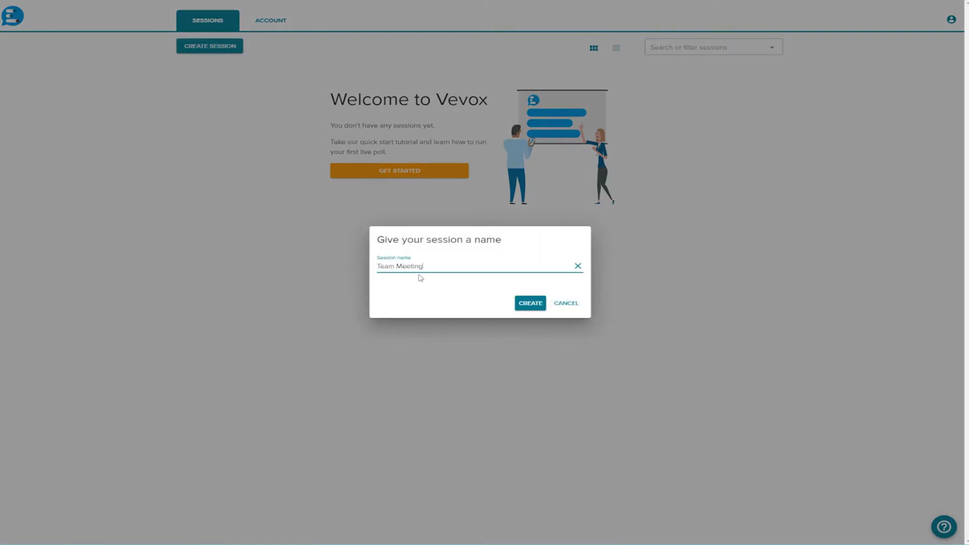
# Create a new session named 'Team Meeting' and land on its empty polls page.
pyautogui.click(530, 303)
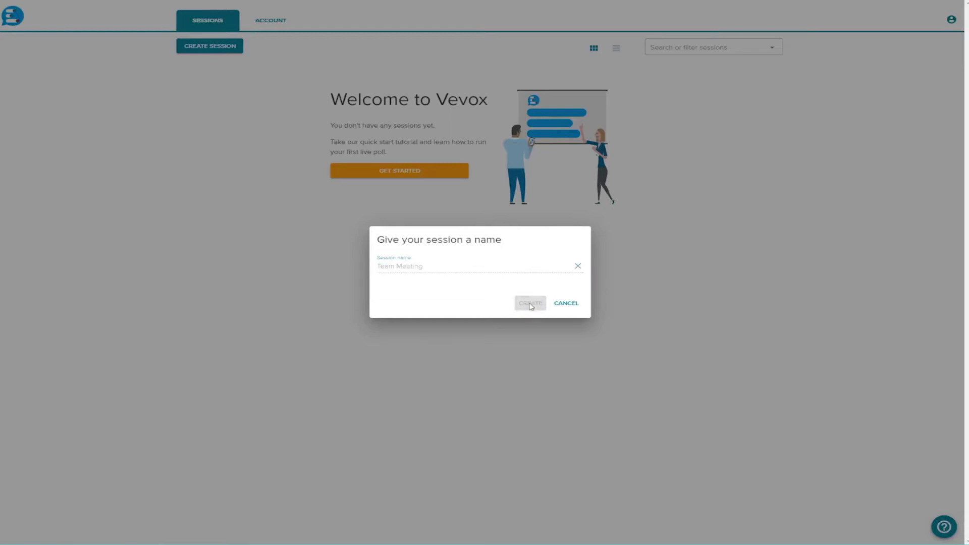
pyautogui.click(529, 303)
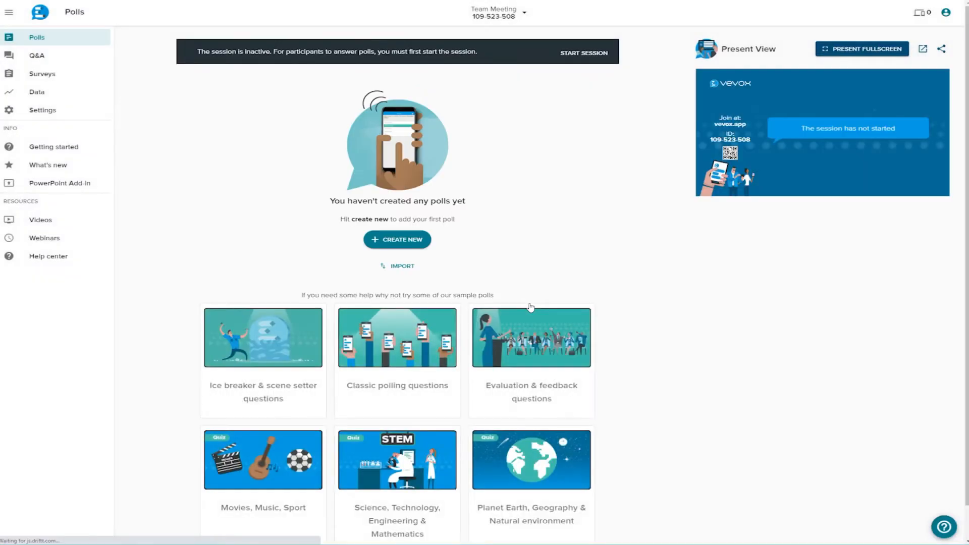
pyautogui.moveTo(517, 224)
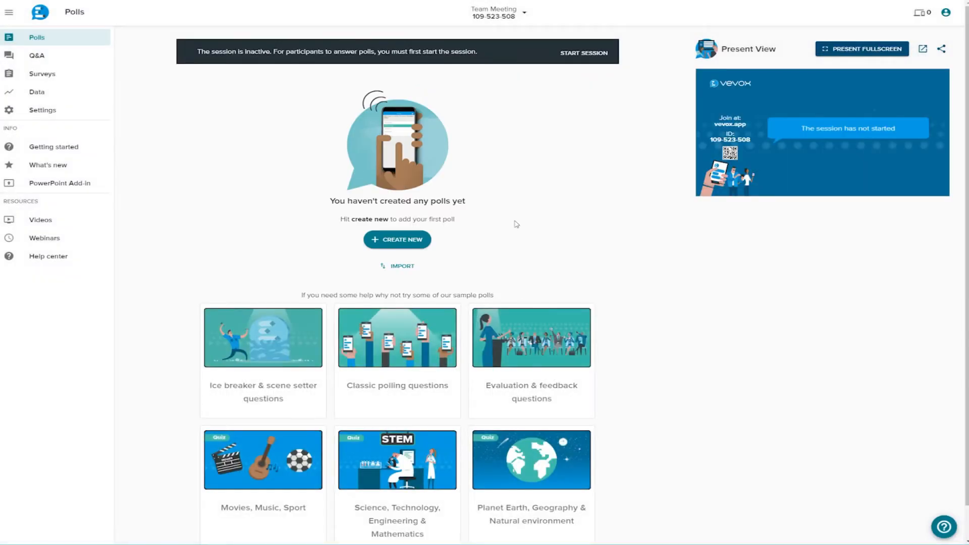
pyautogui.click(498, 12)
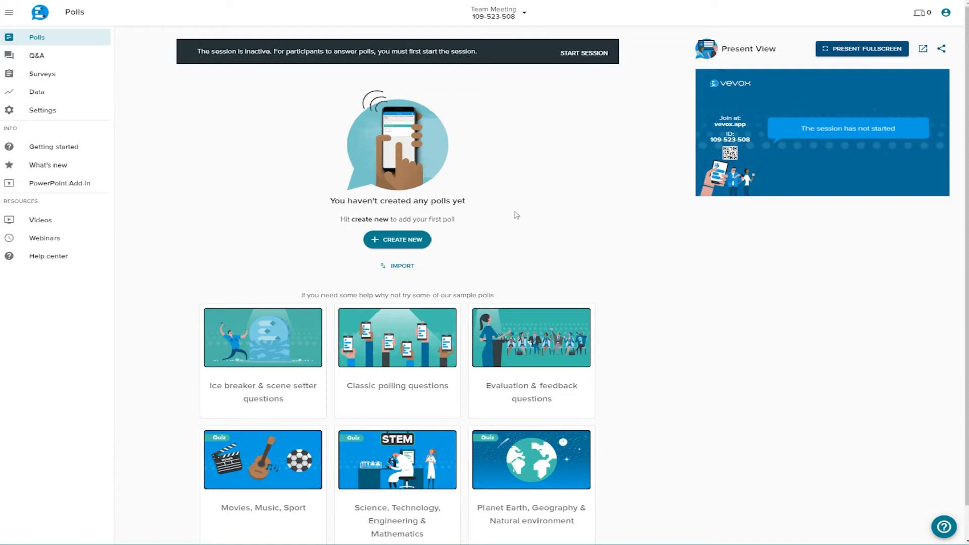
pyautogui.click(524, 12)
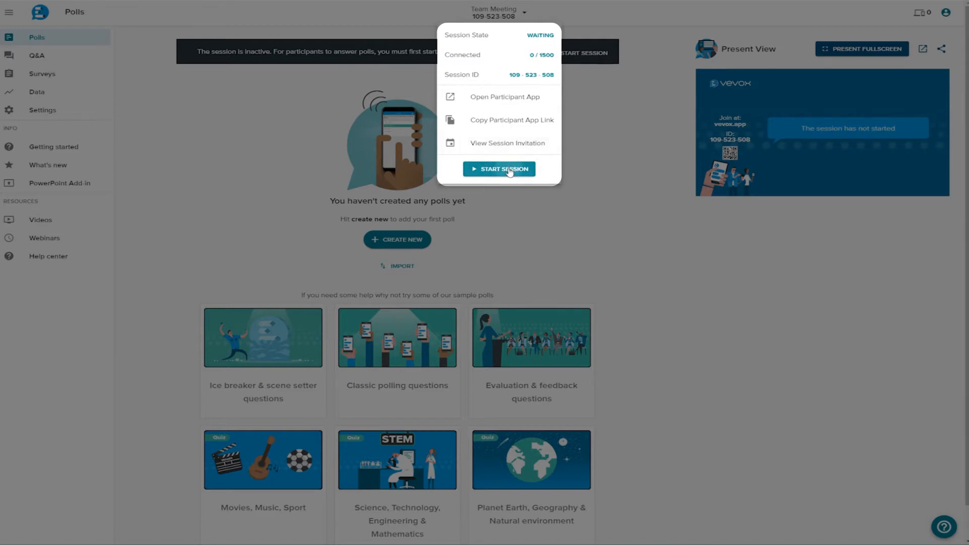
# Start the Team Meeting session from the session dropdown and close the status details.
pyautogui.click(499, 169)
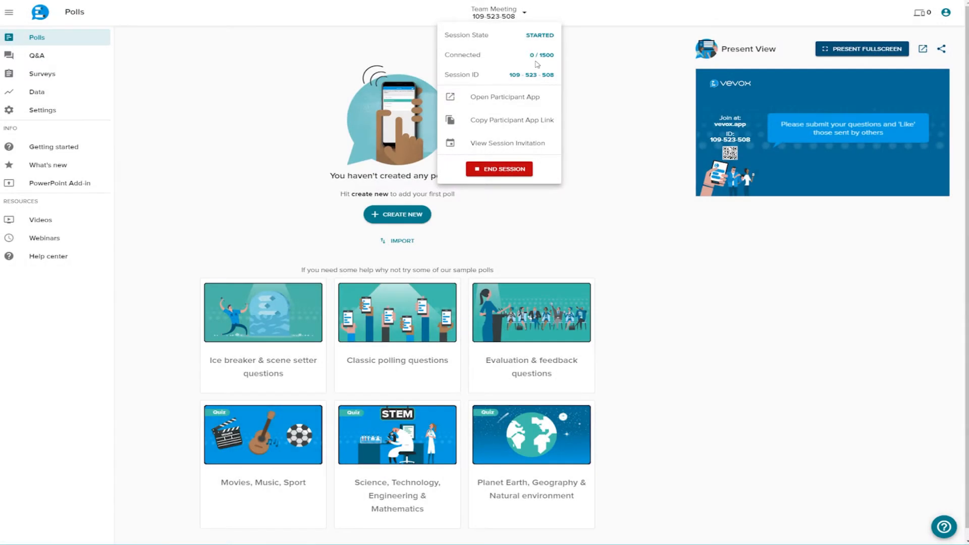
pyautogui.click(118, 48)
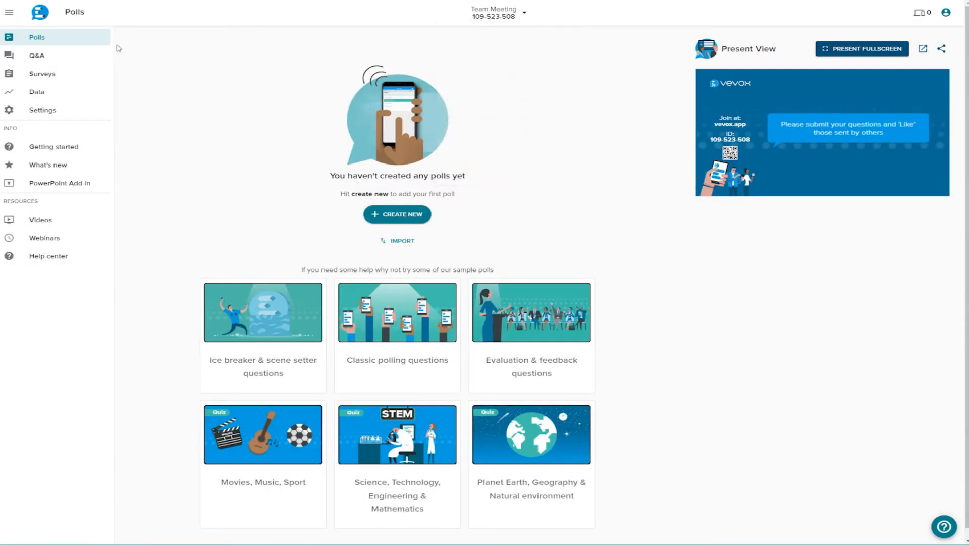
pyautogui.click(9, 12)
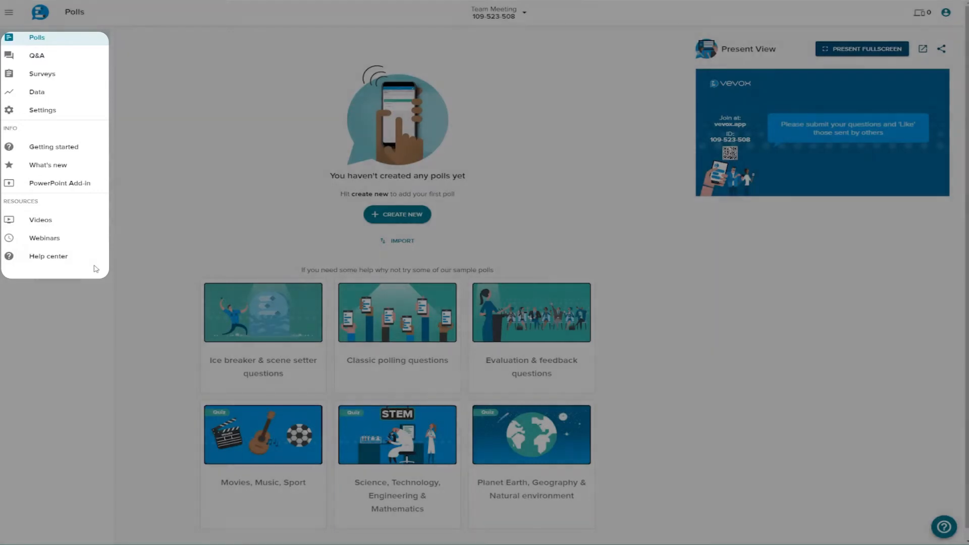
# Dismiss the side navigation overlay to return to the session's polls page.
pyautogui.click(9, 12)
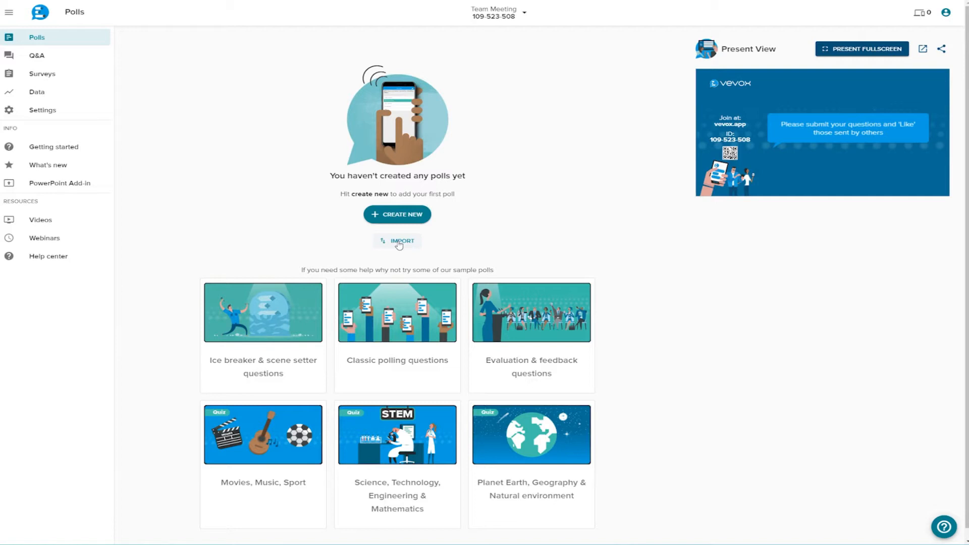
pyautogui.moveTo(399, 229)
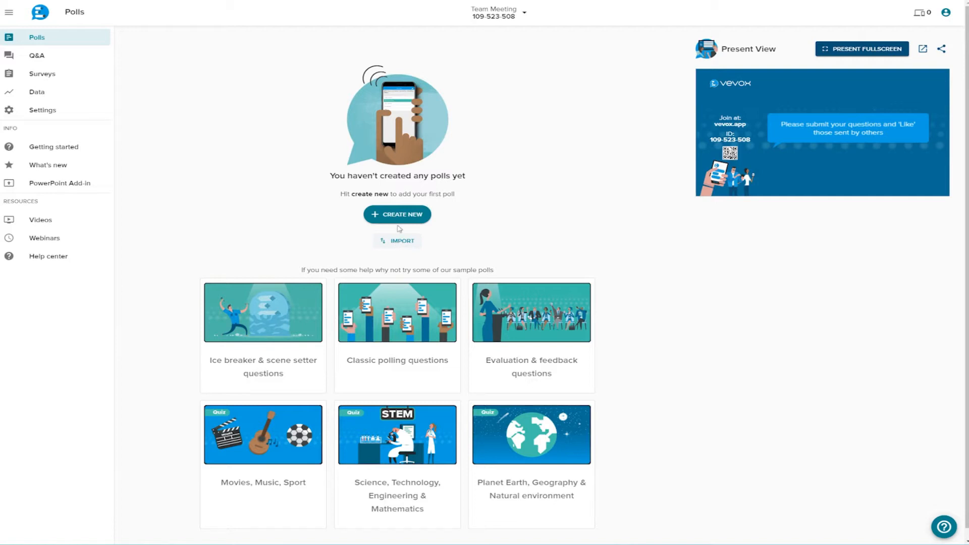
# Begin a Multichoice poll 'Where is this?' with a Colosseum picture attached.
pyautogui.click(397, 214)
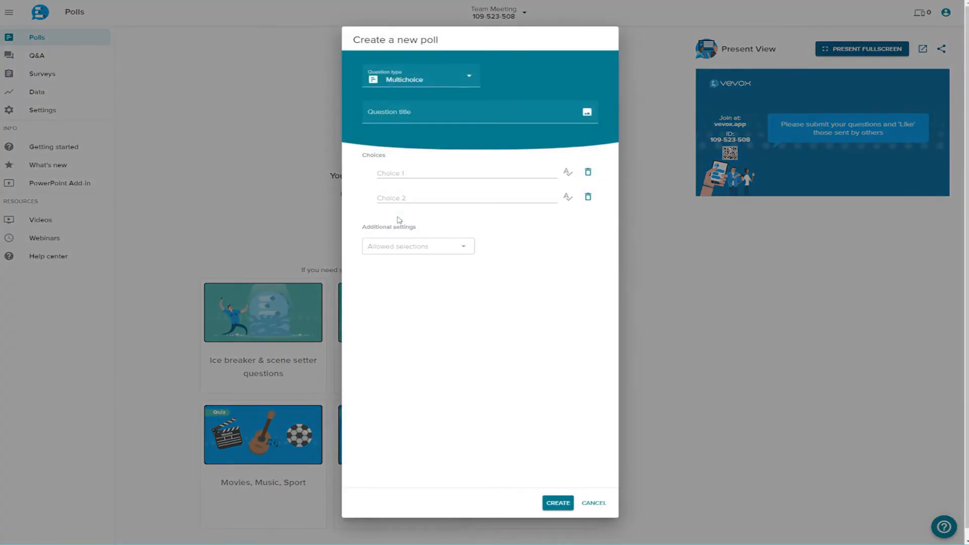
pyautogui.click(420, 77)
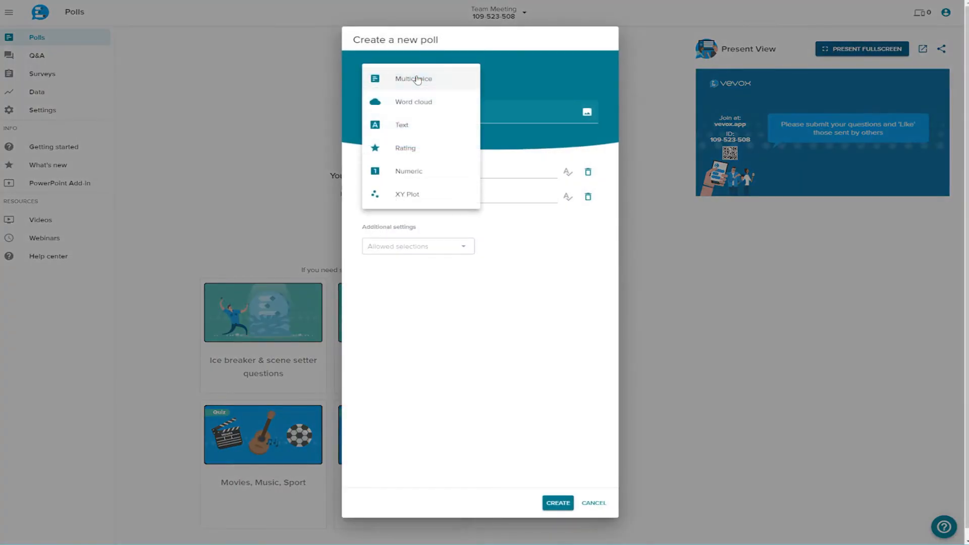
pyautogui.moveTo(412, 198)
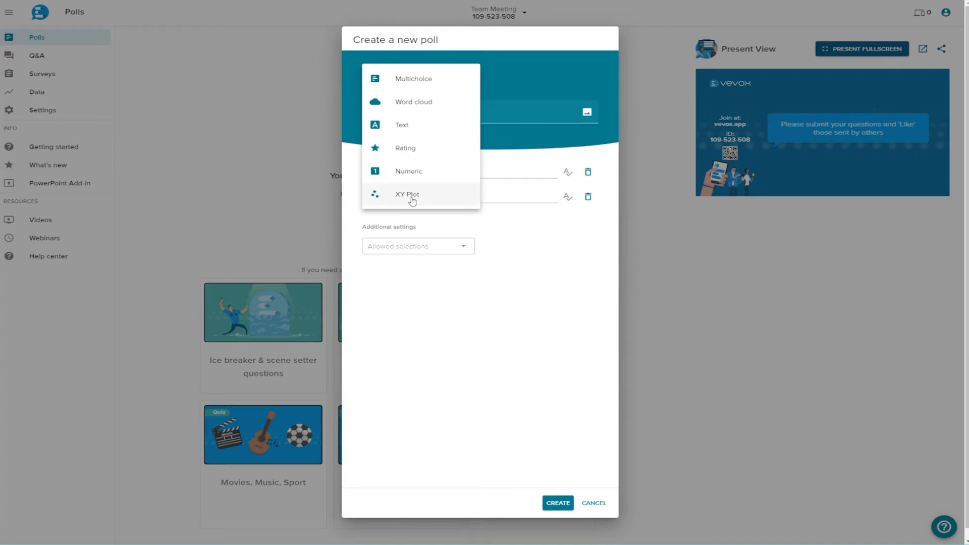
pyautogui.moveTo(412, 167)
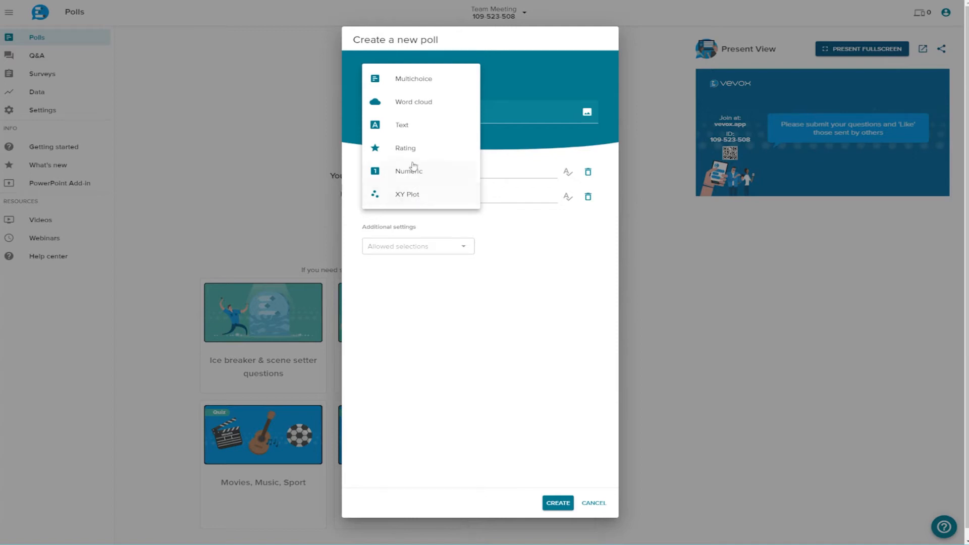
pyautogui.click(413, 79)
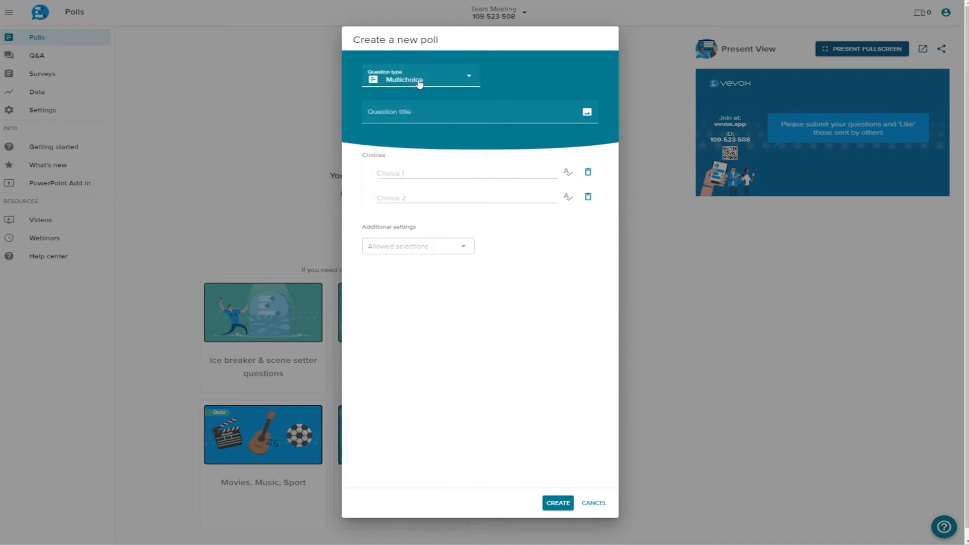
pyautogui.write('Where is thi')
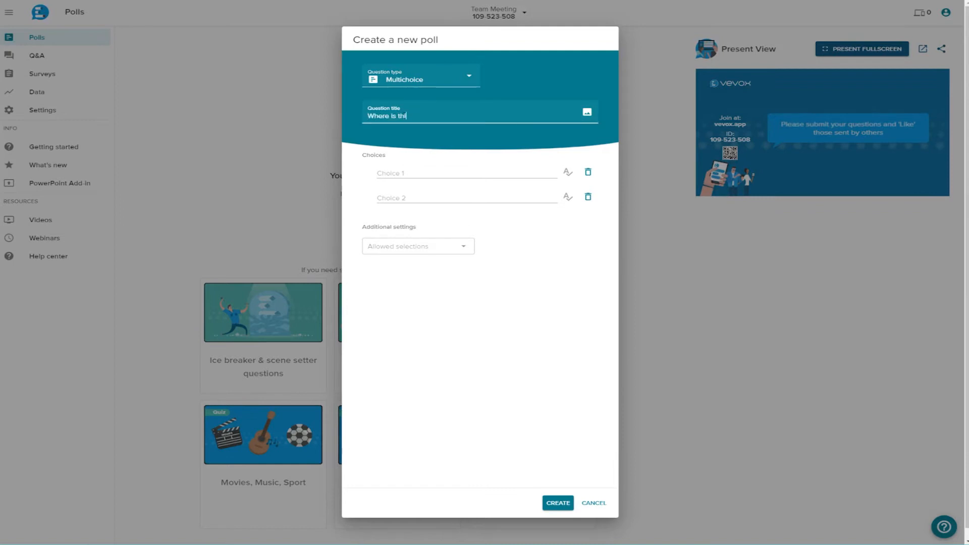
pyautogui.click(586, 112)
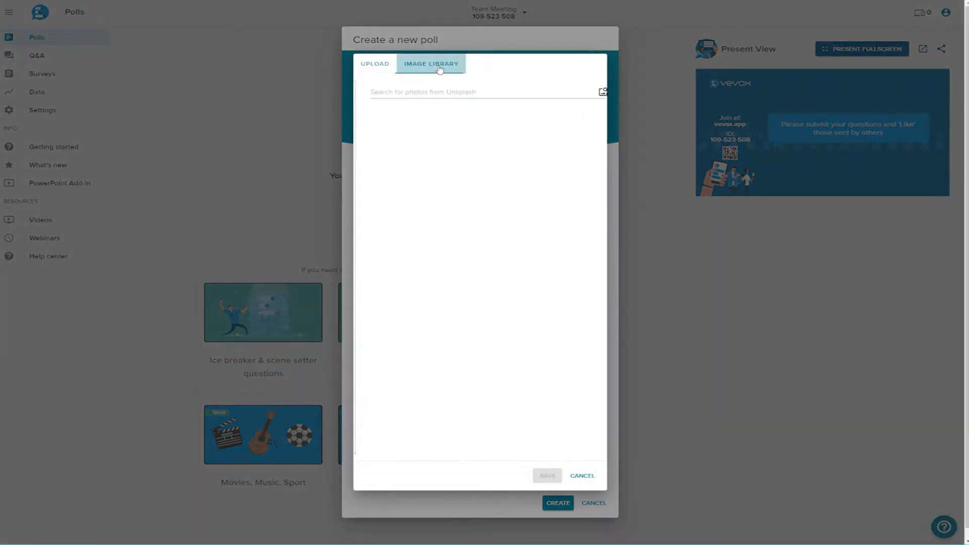
# Add the choices Paris, Rome, London and Tokyo and mark Rome as the correct answer.
pyautogui.write('Rome')
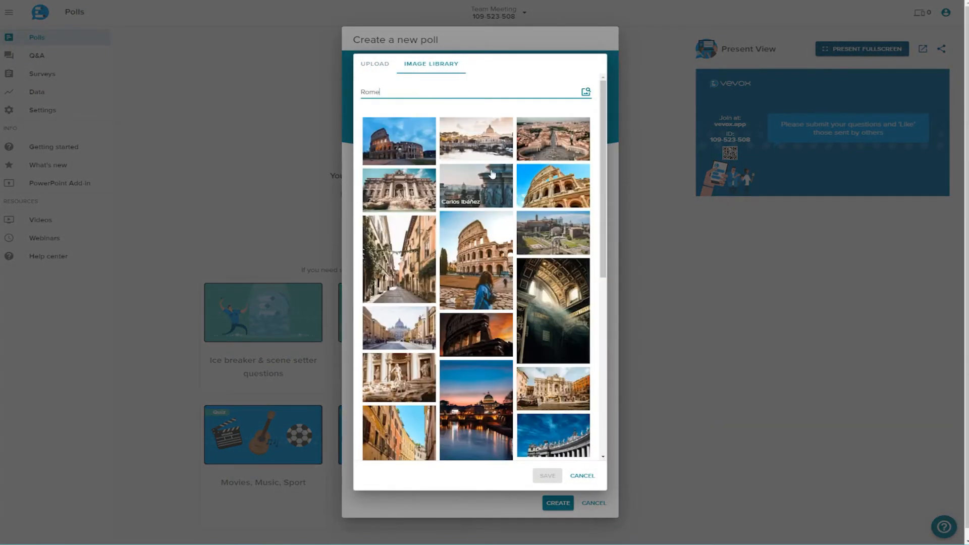
pyautogui.click(552, 186)
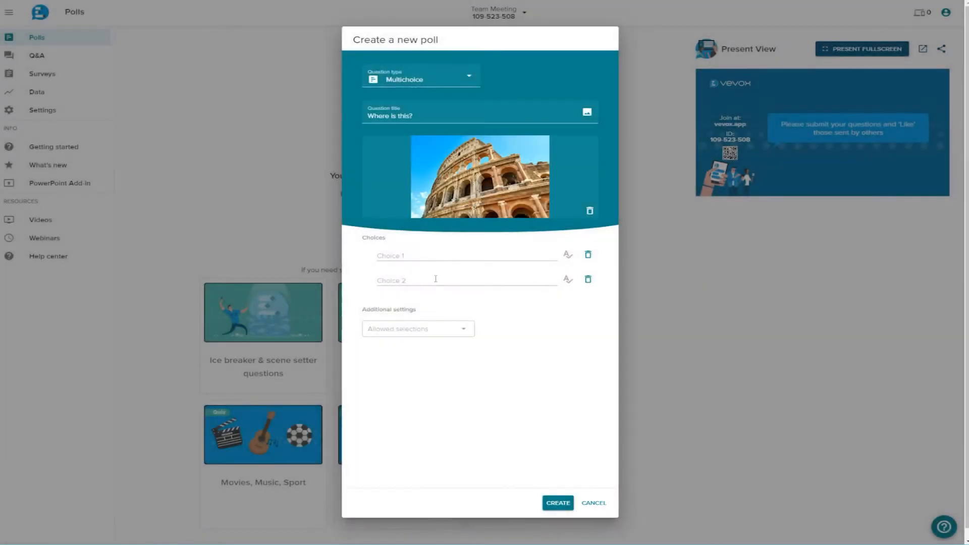
pyautogui.write('London')
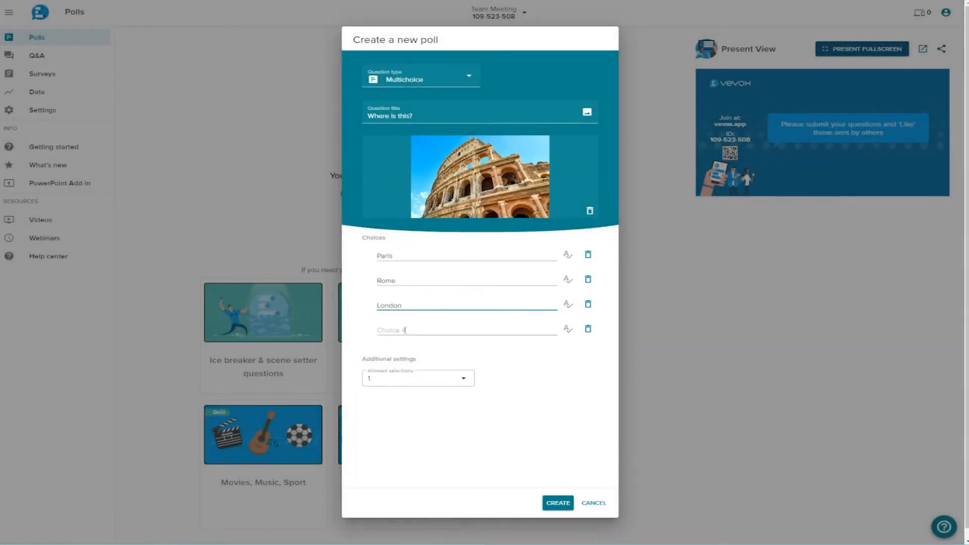
pyautogui.write('Tokyo')
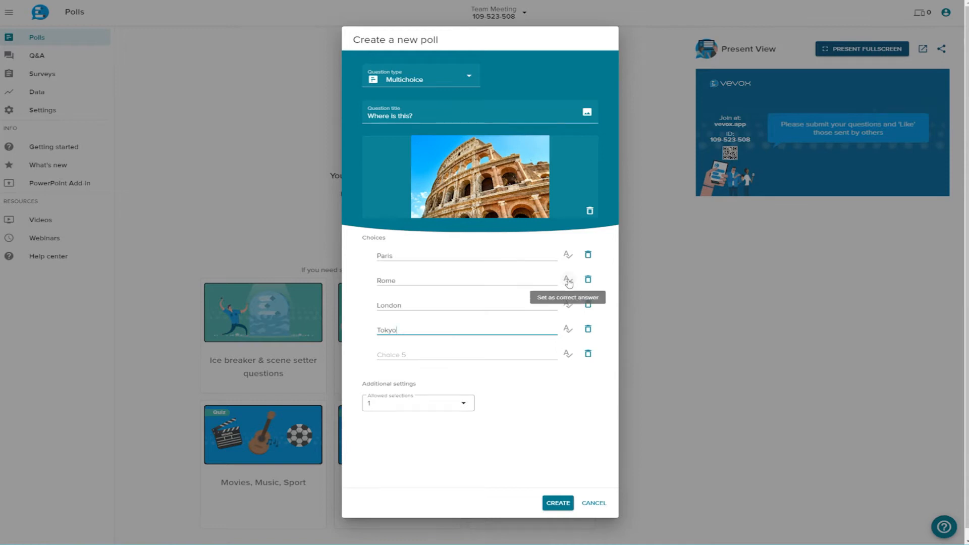
pyautogui.click(566, 280)
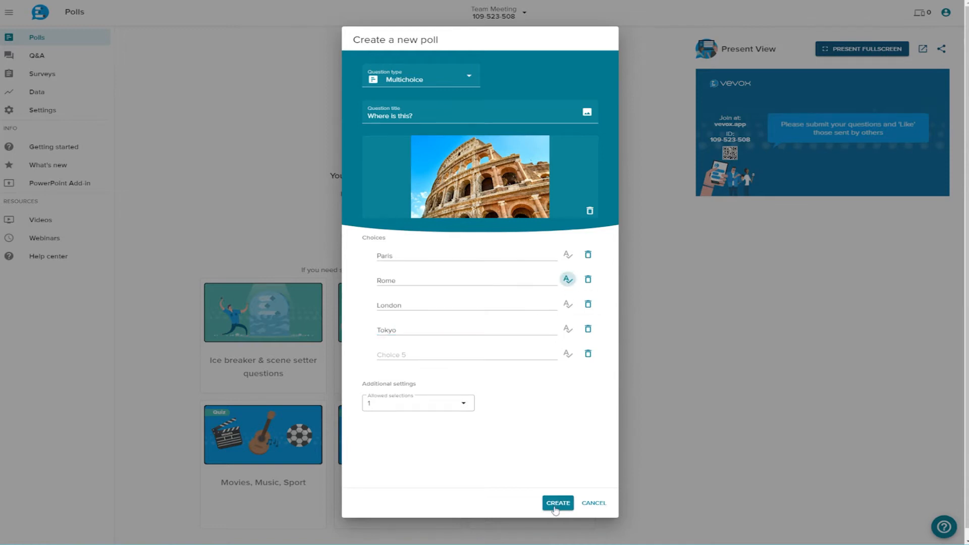
# Create the 'Where is this?' poll and show the present view full screen.
pyautogui.click(558, 502)
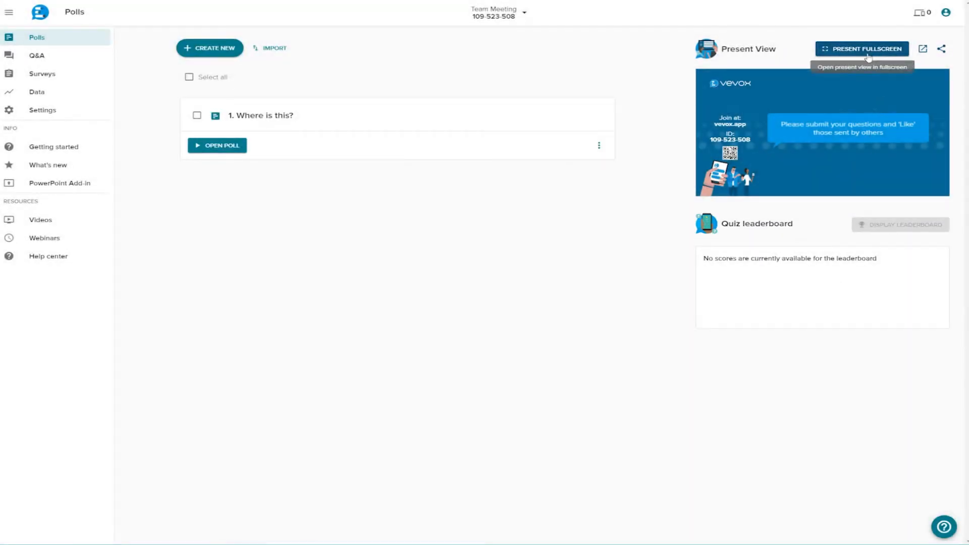
pyautogui.click(861, 48)
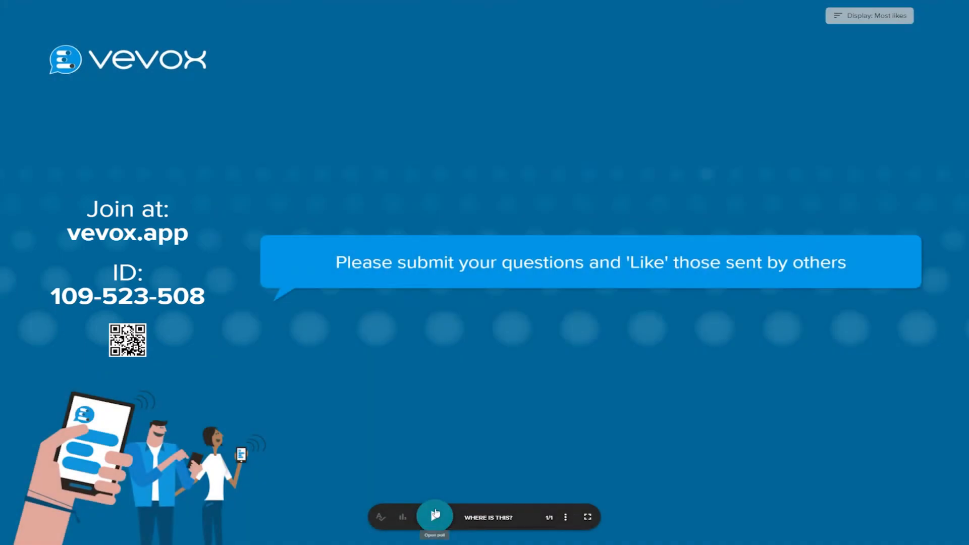
# Run the poll live, close voting, reveal Rome as correct, and move to the Q&A board.
pyautogui.click(435, 517)
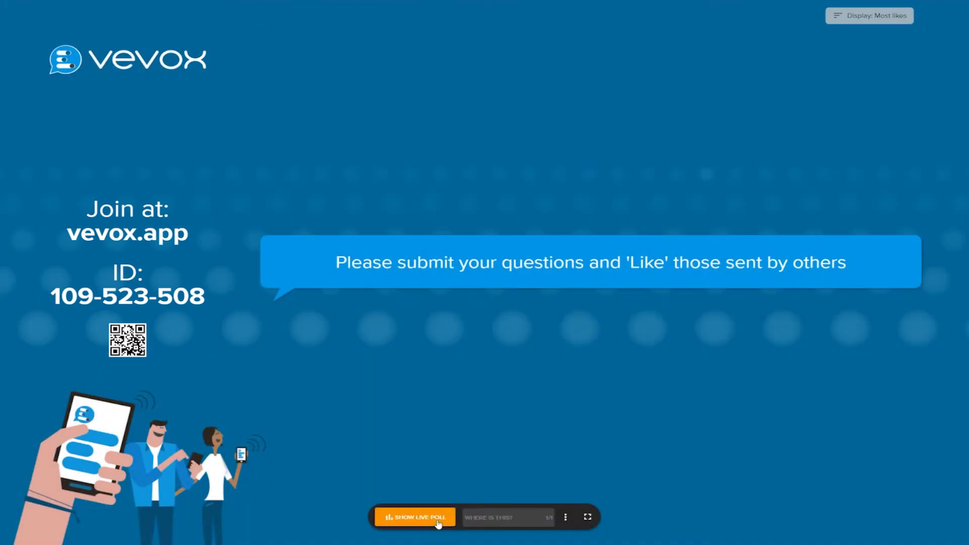
pyautogui.click(413, 517)
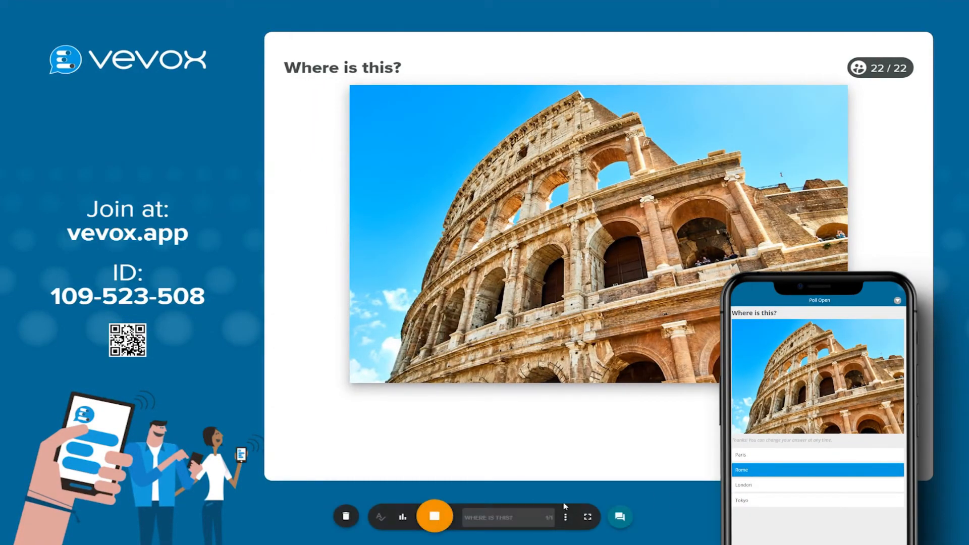
pyautogui.click(434, 516)
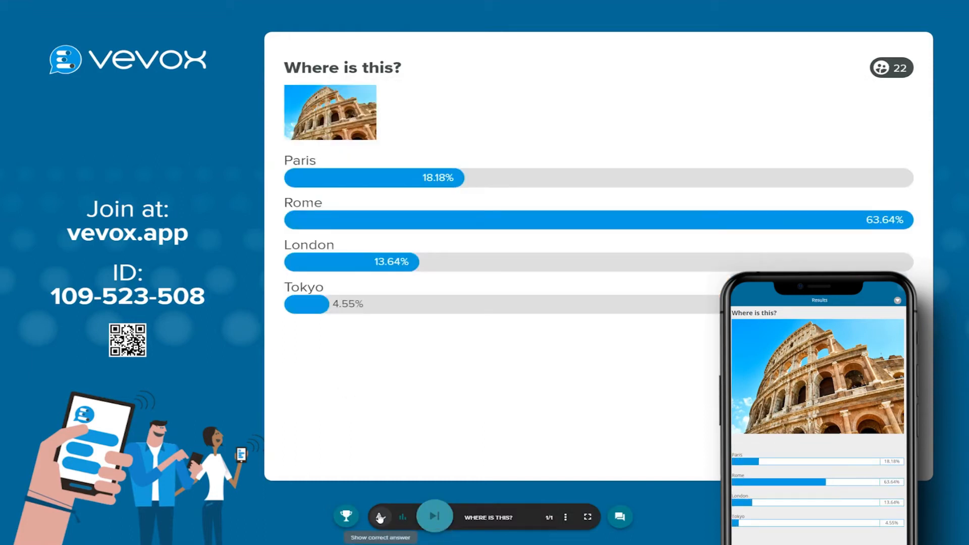
pyautogui.click(379, 516)
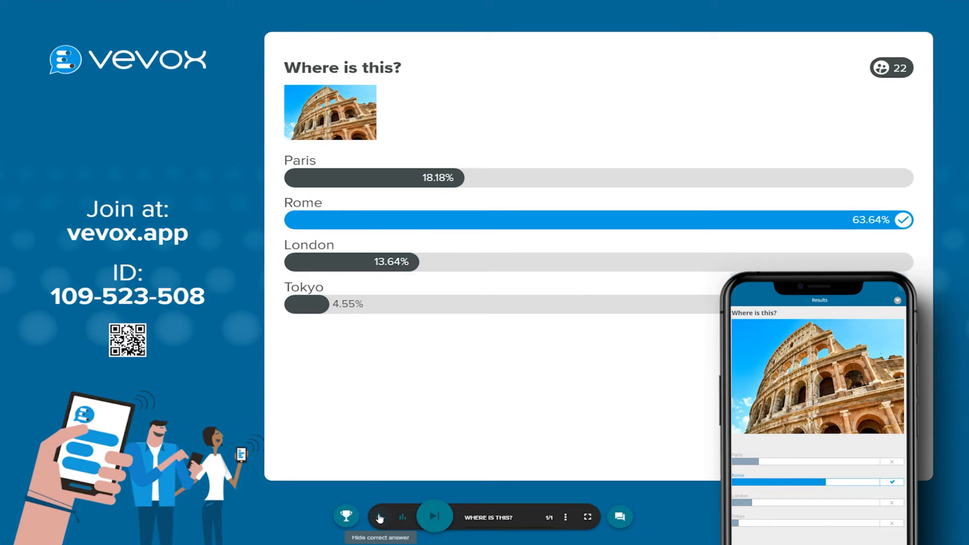
pyautogui.moveTo(434, 516)
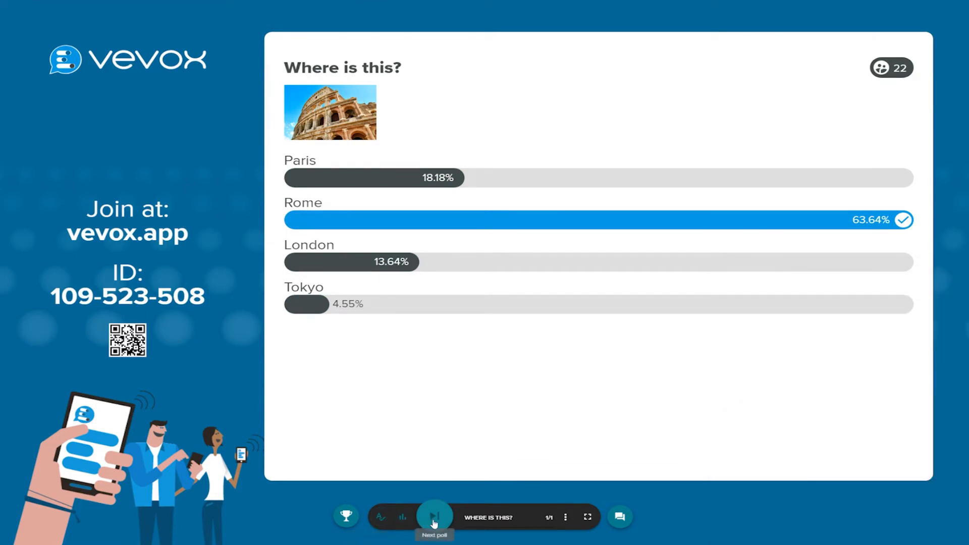
pyautogui.moveTo(620, 516)
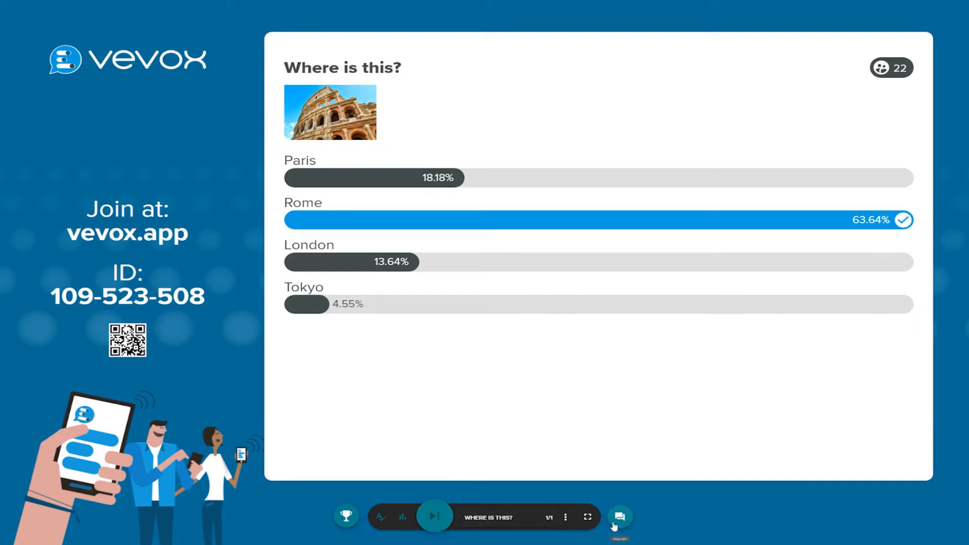
pyautogui.click(619, 517)
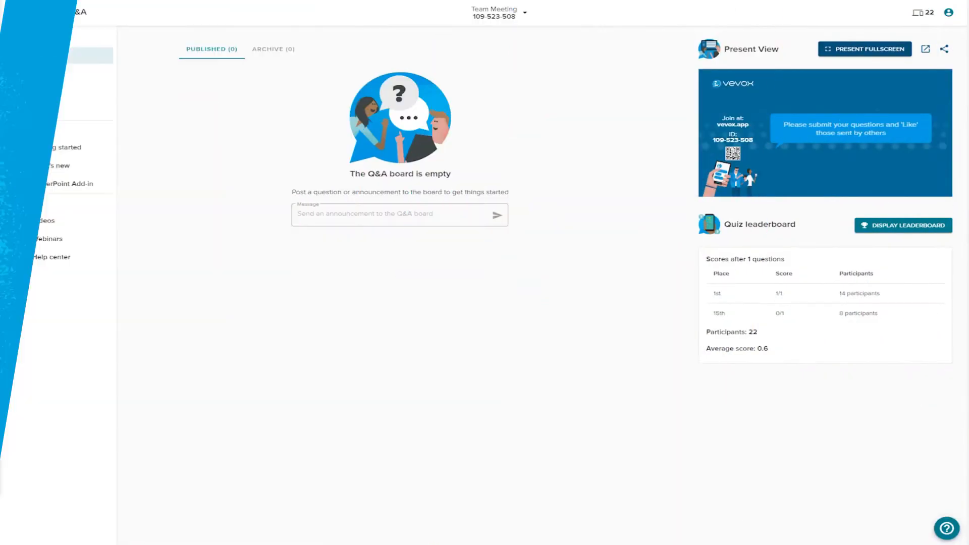
# Post the ready-made welcome announcement to the Q&A board and go to session settings.
pyautogui.click(11, 12)
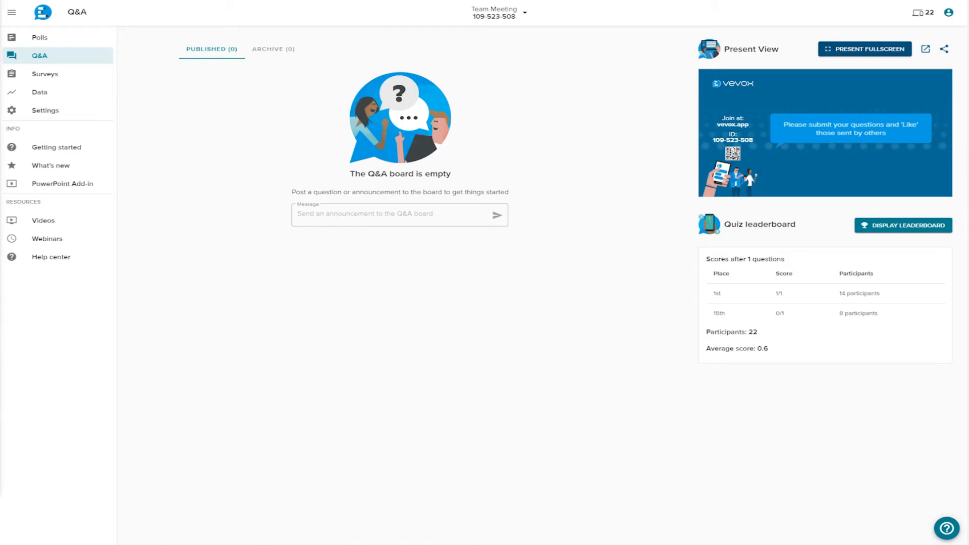
pyautogui.moveTo(315, 291)
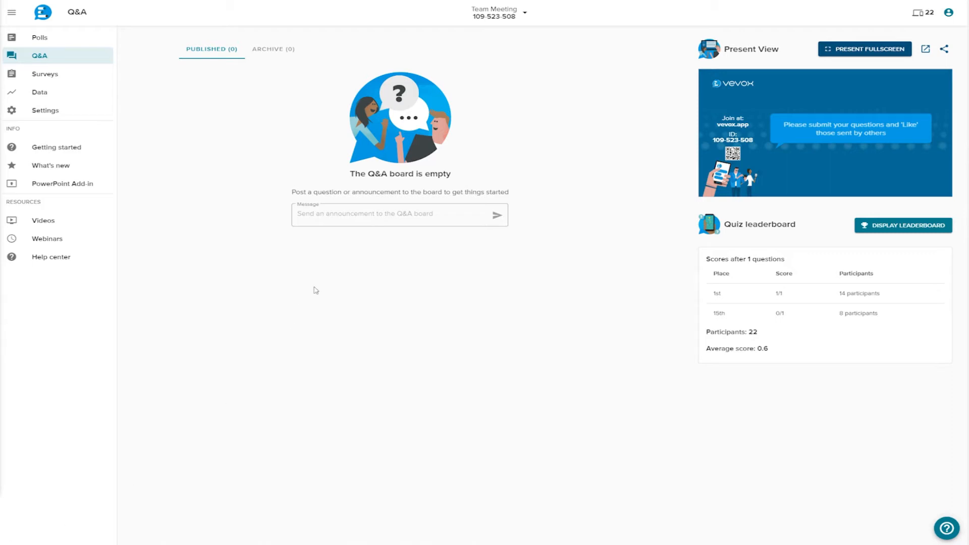
pyautogui.click(400, 214)
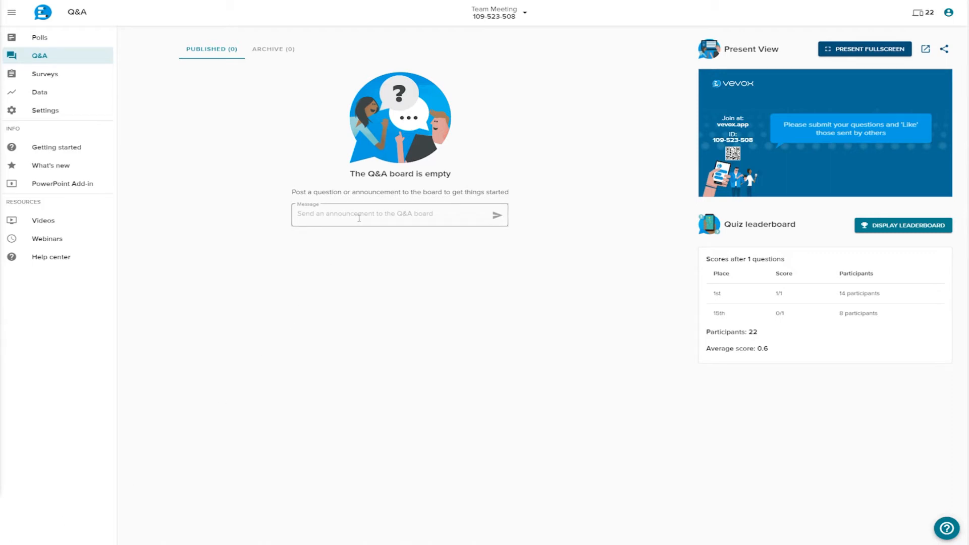
pyautogui.click(400, 214)
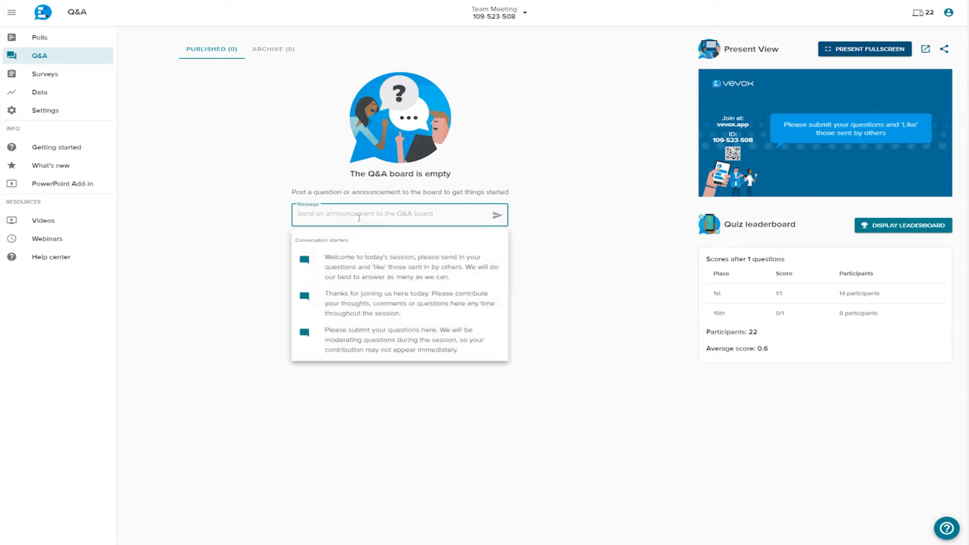
pyautogui.click(411, 267)
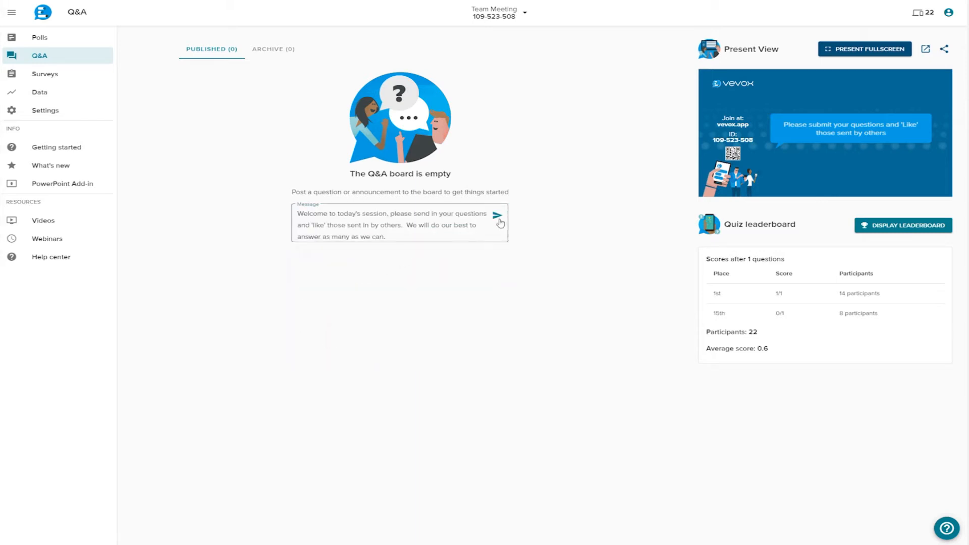
pyautogui.click(497, 215)
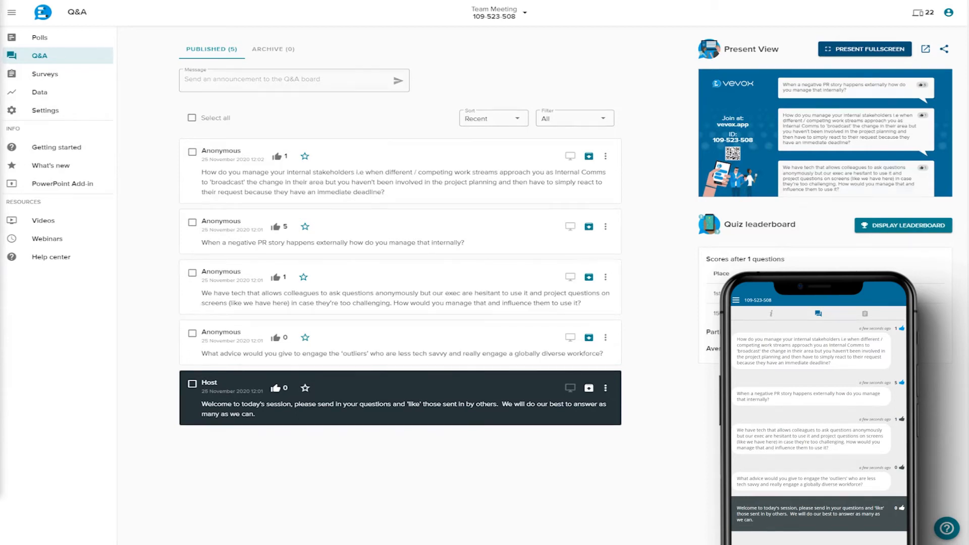
pyautogui.click(494, 118)
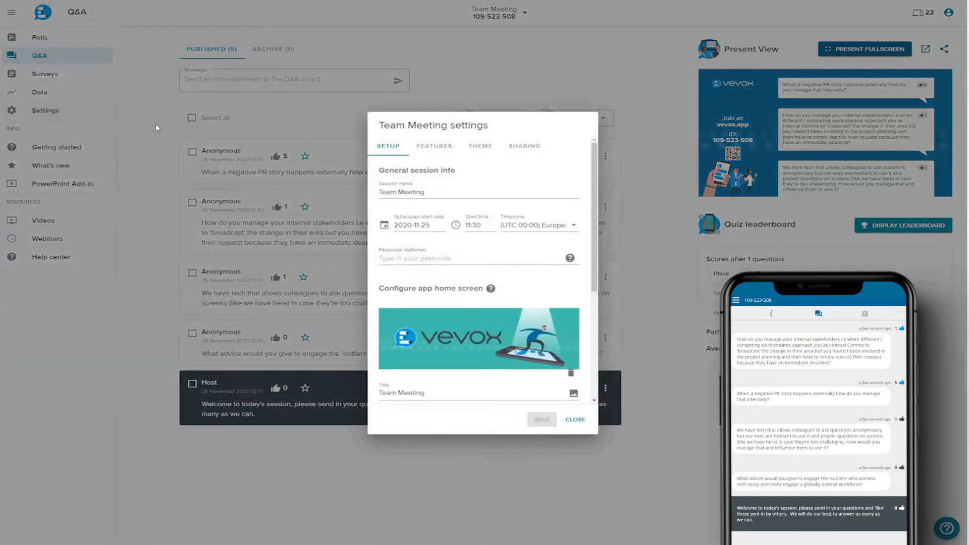
# Switch on Moderation under Features, save it and close the session settings.
pyautogui.click(434, 145)
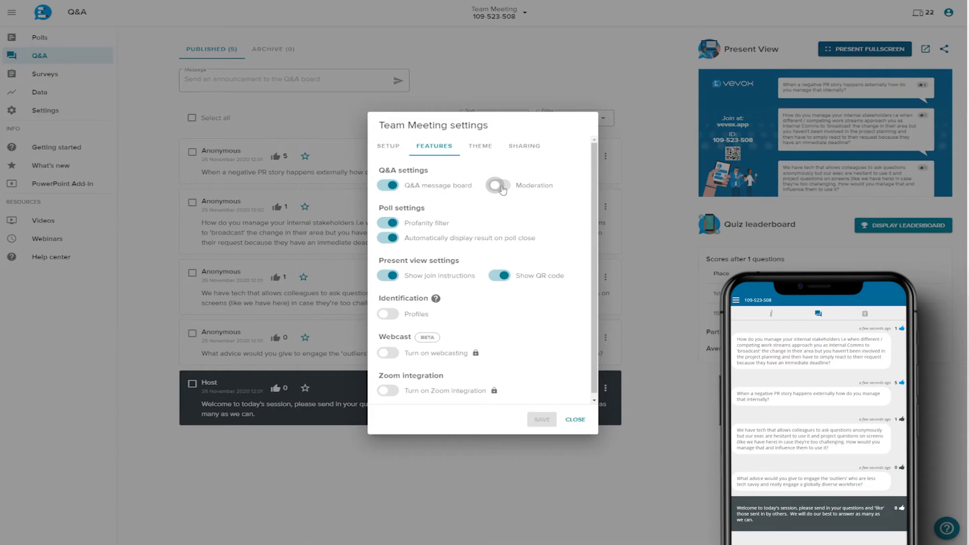
pyautogui.click(499, 186)
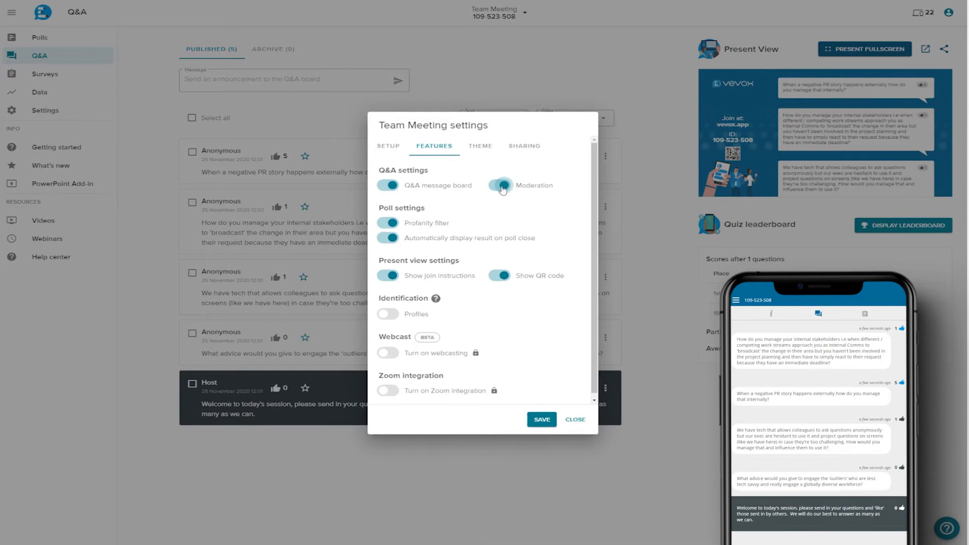
pyautogui.click(500, 186)
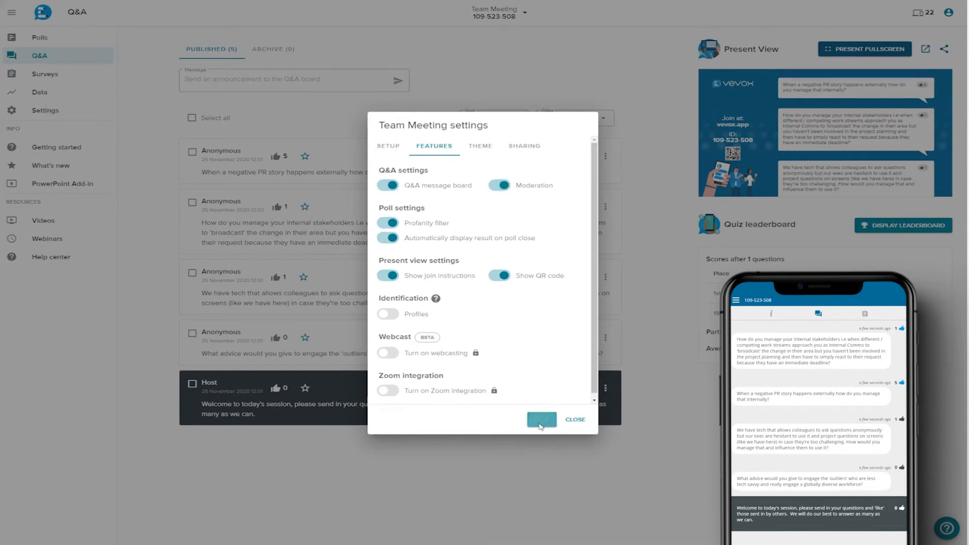
pyautogui.click(541, 419)
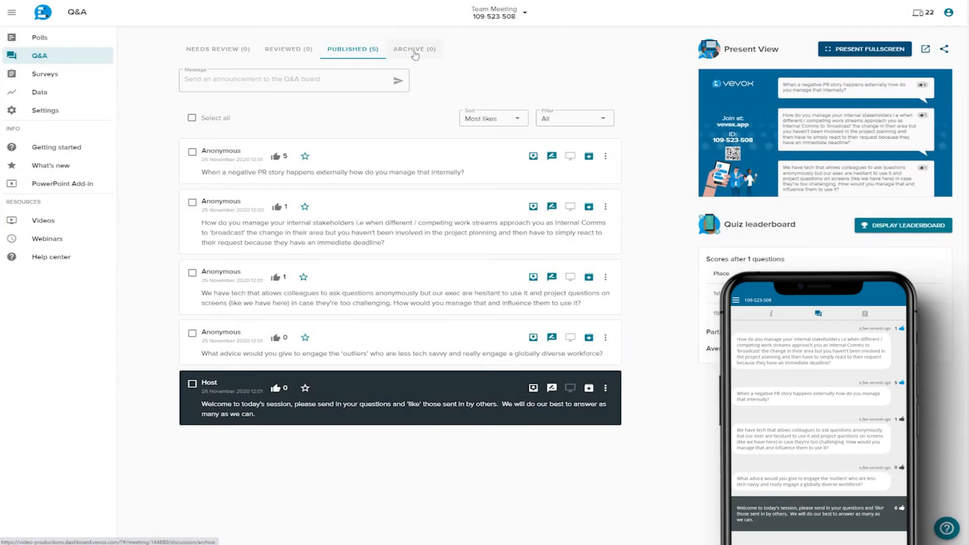
# Publish the question awaiting review so Needs Review shows 0, then view the Surveys page.
pyautogui.click(217, 48)
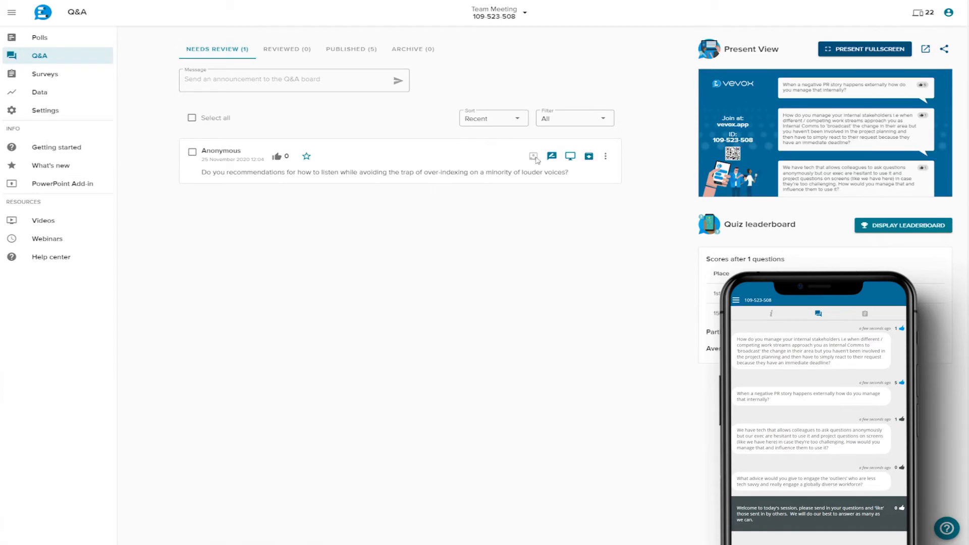
pyautogui.moveTo(569, 155)
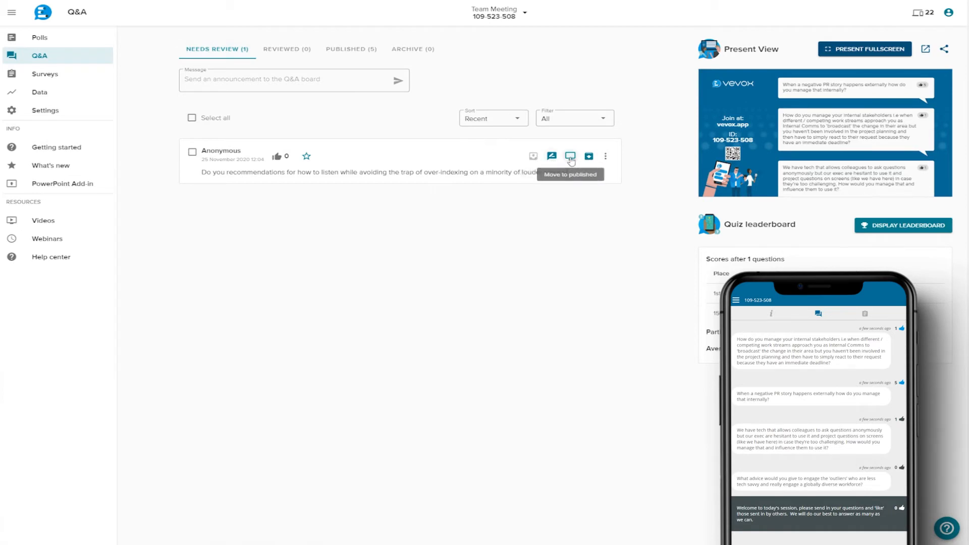
pyautogui.click(569, 156)
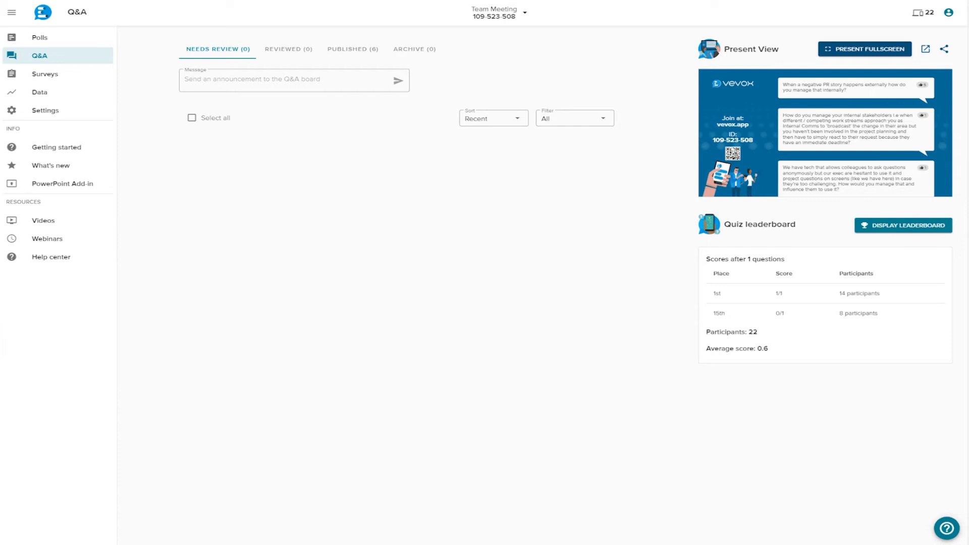
pyautogui.click(44, 74)
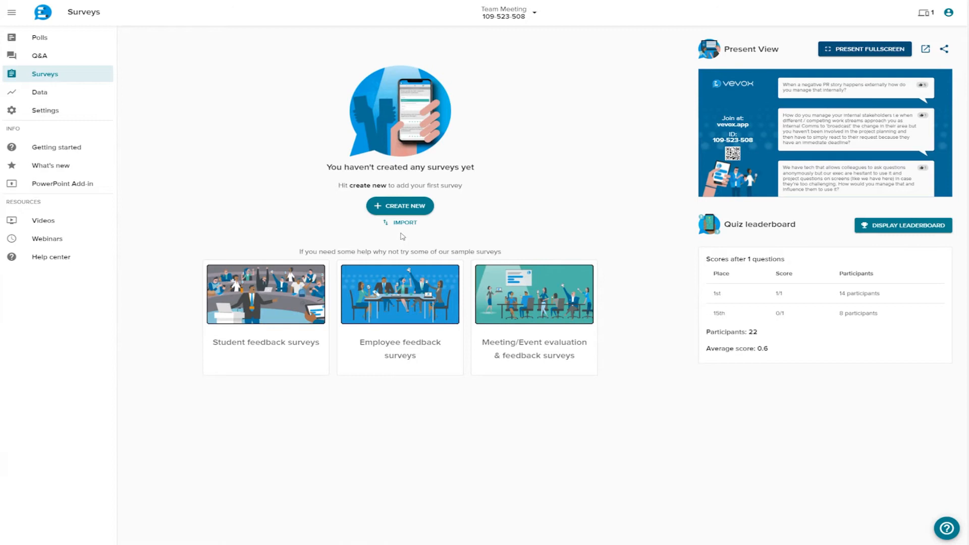
pyautogui.moveTo(401, 214)
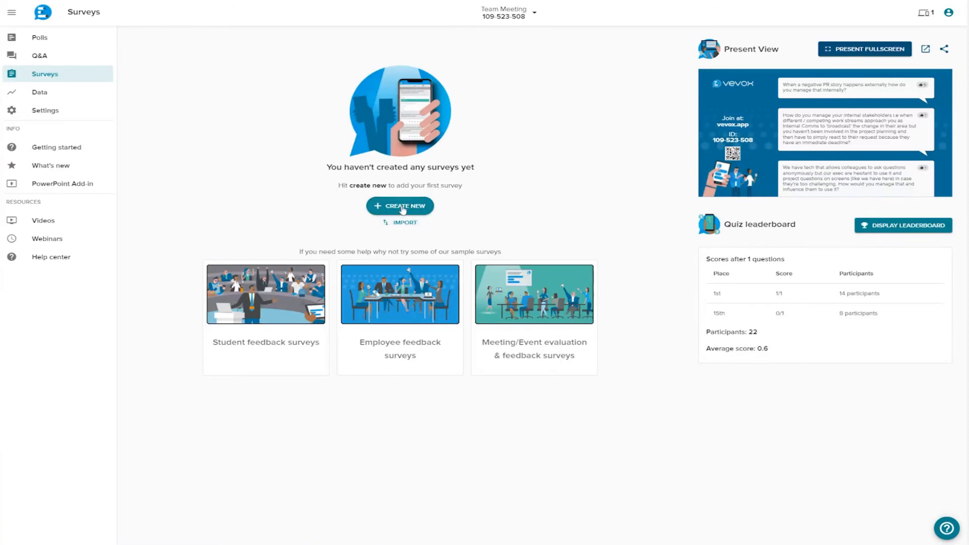
# Create a blank survey named 'Internal Communications Feedback Survey' with description ending 'by the end of the day.'.
pyautogui.click(400, 206)
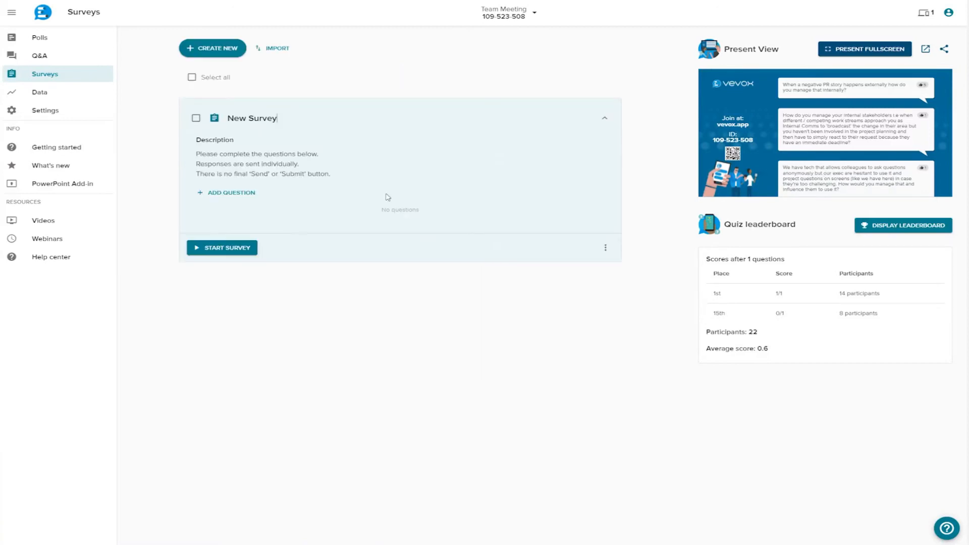
pyautogui.write('Internal Communications Feedback Survey')
pyautogui.click(407, 163)
pyautogui.write(' by')
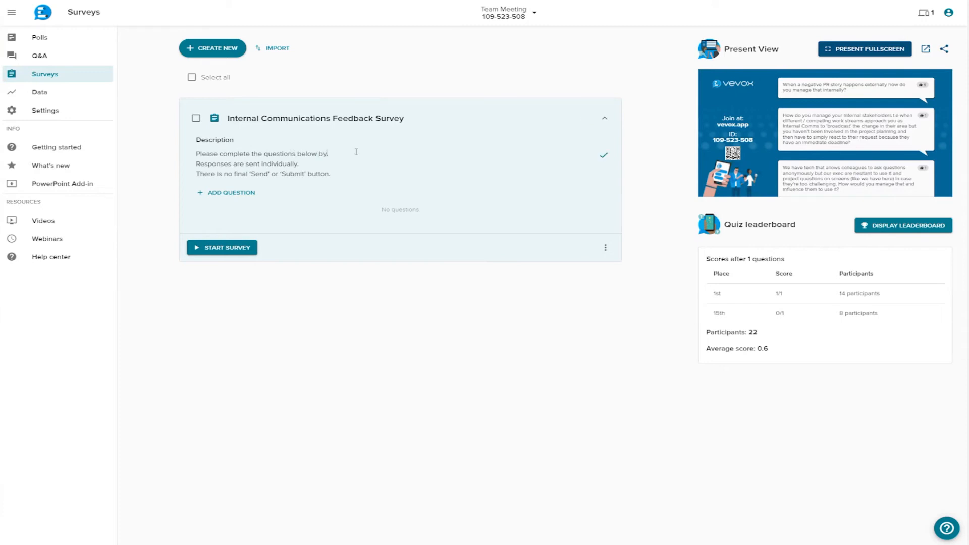
pyautogui.write('the end of the day.')
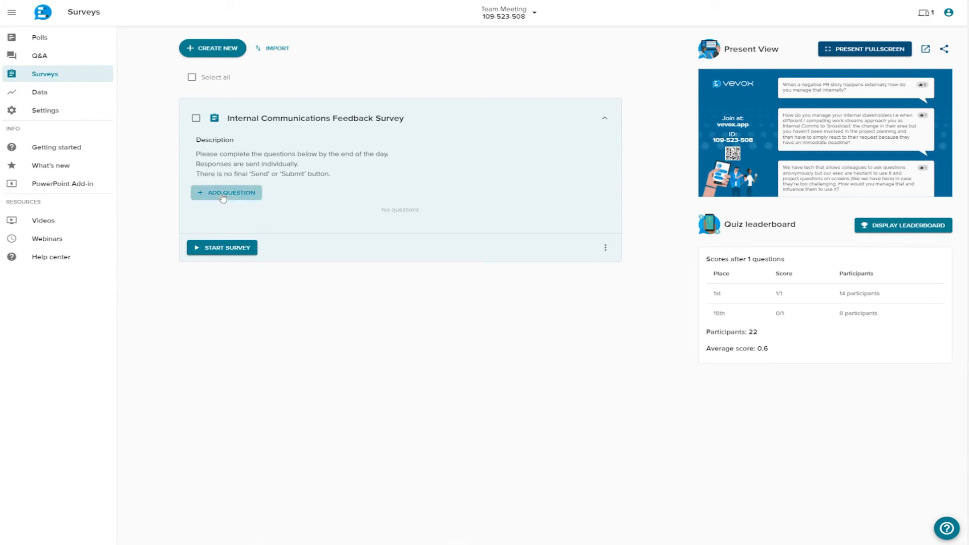
# Add a Rating question 'How satisfied are you with the communications within the company?'.
pyautogui.click(225, 192)
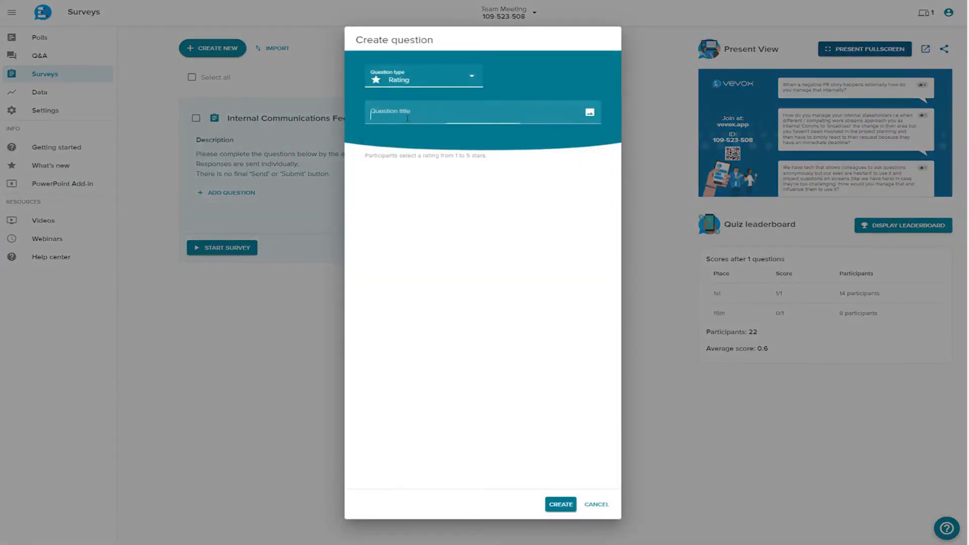
pyautogui.write('How satisfied are you with the communications within')
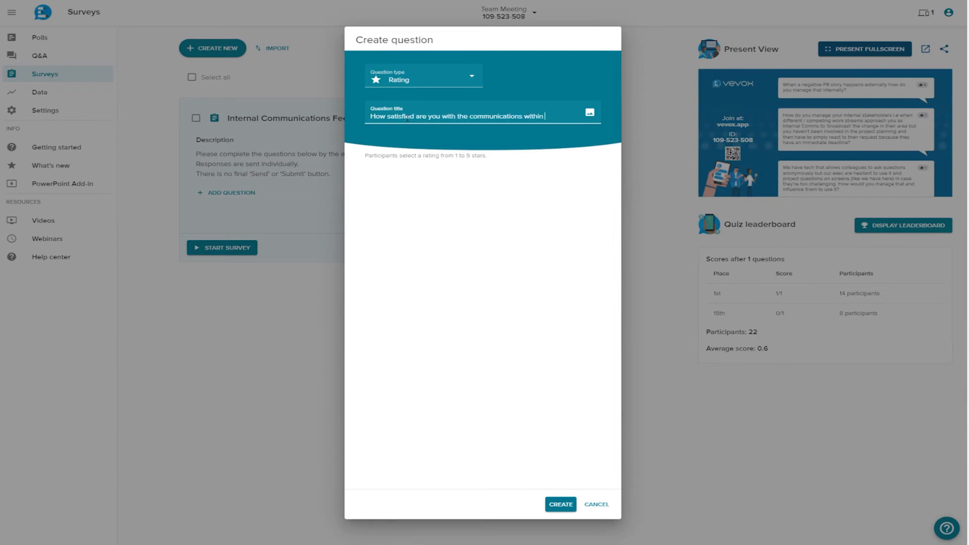
pyautogui.write('the company?')
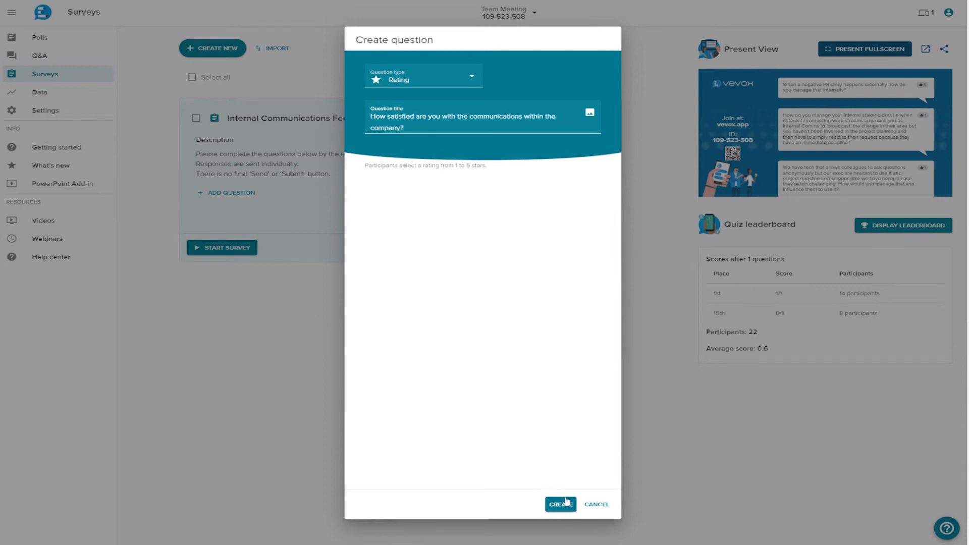
pyautogui.click(561, 504)
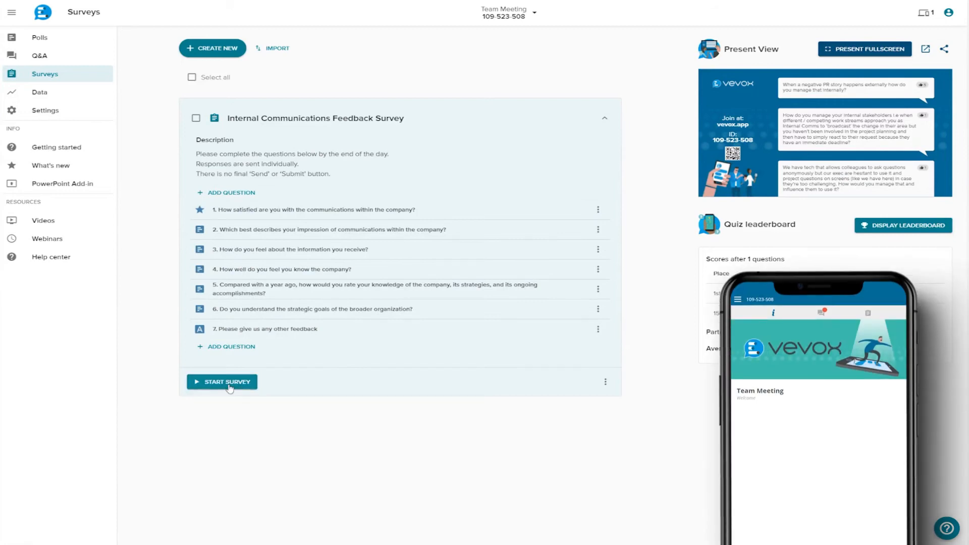
# Start the survey, stop it after 32 responses, and go to the session's Data page.
pyautogui.click(227, 381)
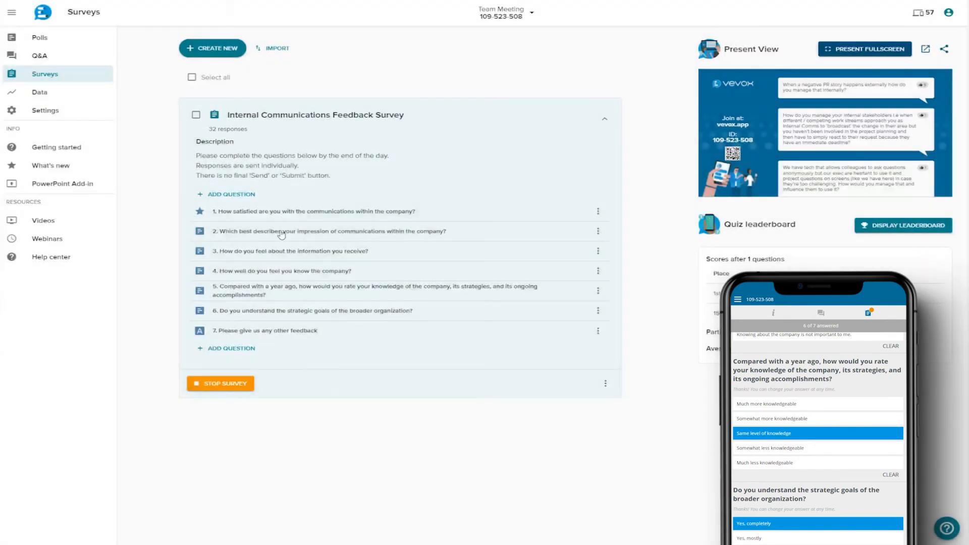
pyautogui.click(219, 384)
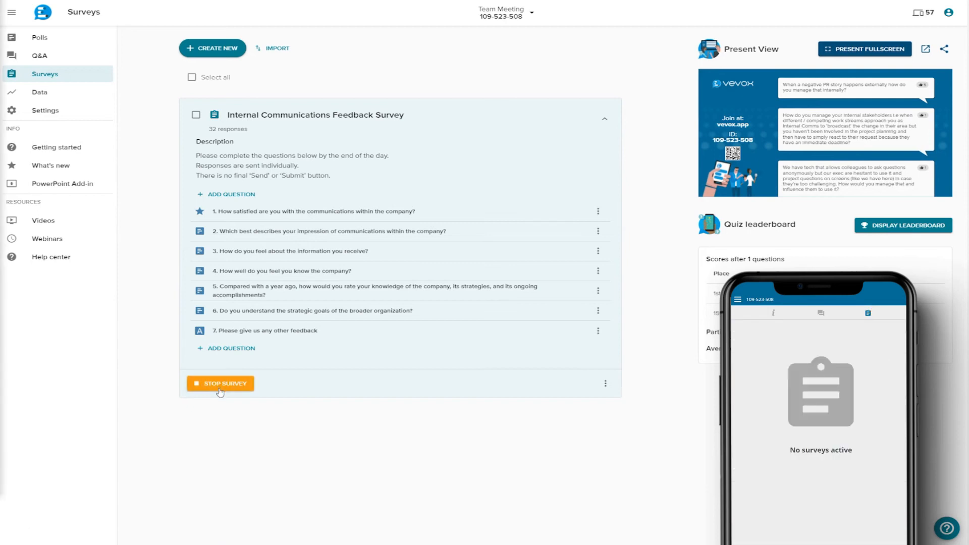
pyautogui.click(220, 384)
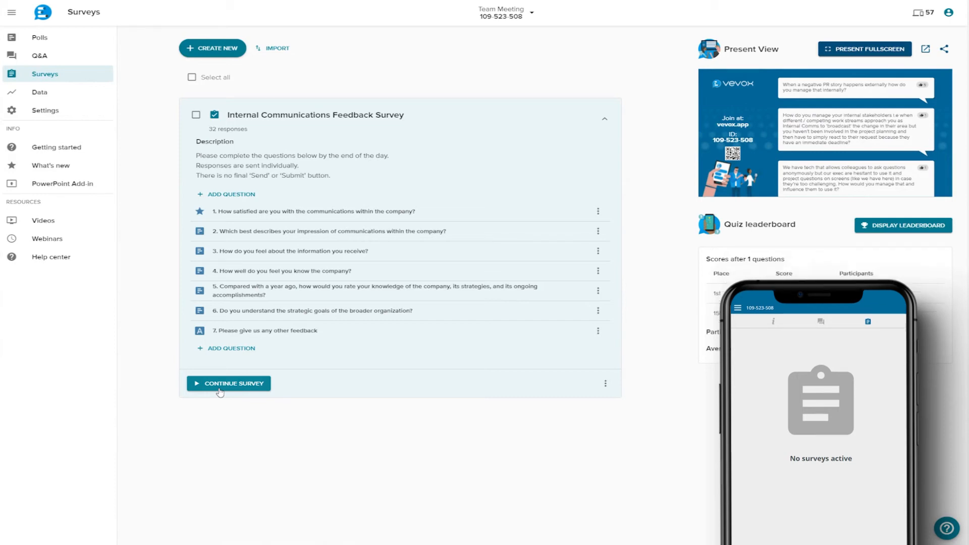
pyautogui.click(39, 92)
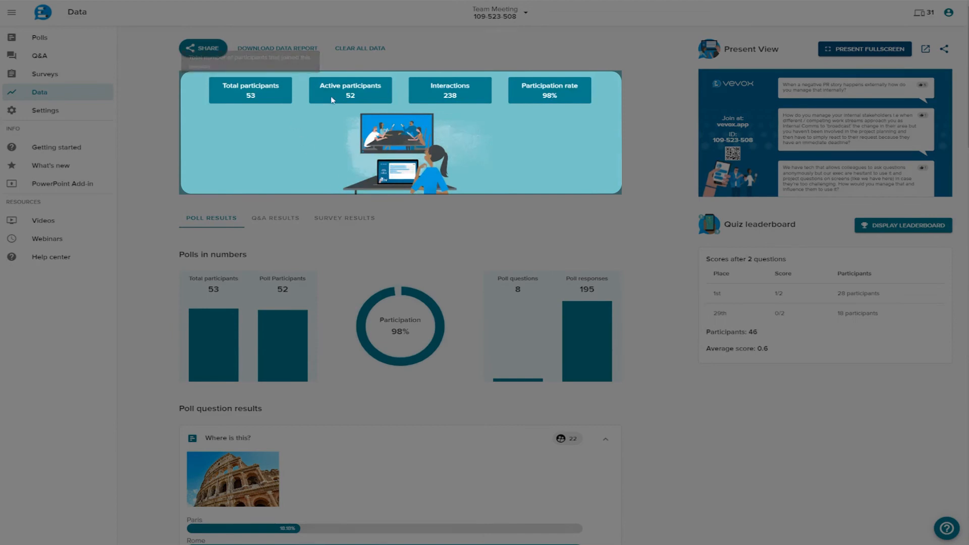
pyautogui.moveTo(479, 103)
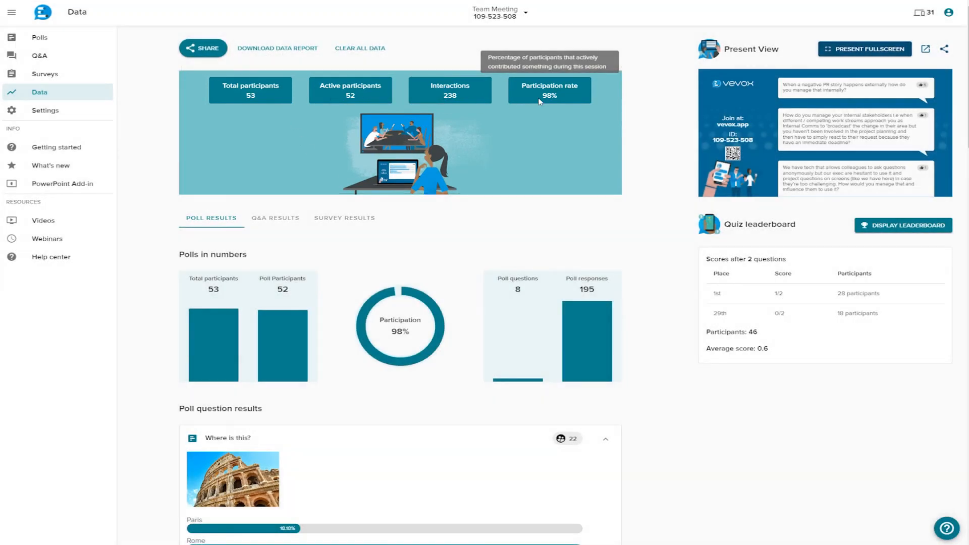
# Download the full session data report as a spreadsheet.
pyautogui.click(277, 49)
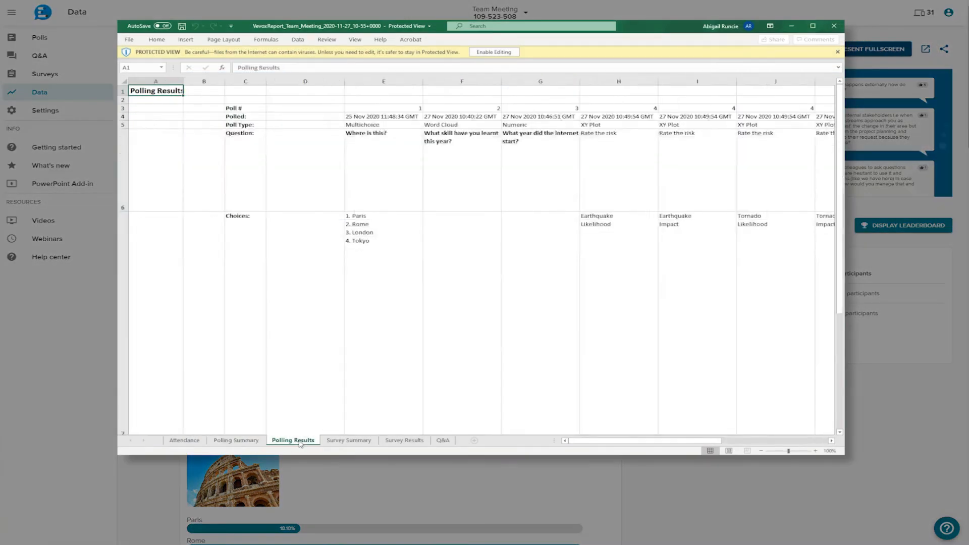
# View the Survey Summary sheet of the exported report, then close Excel.
pyautogui.click(349, 440)
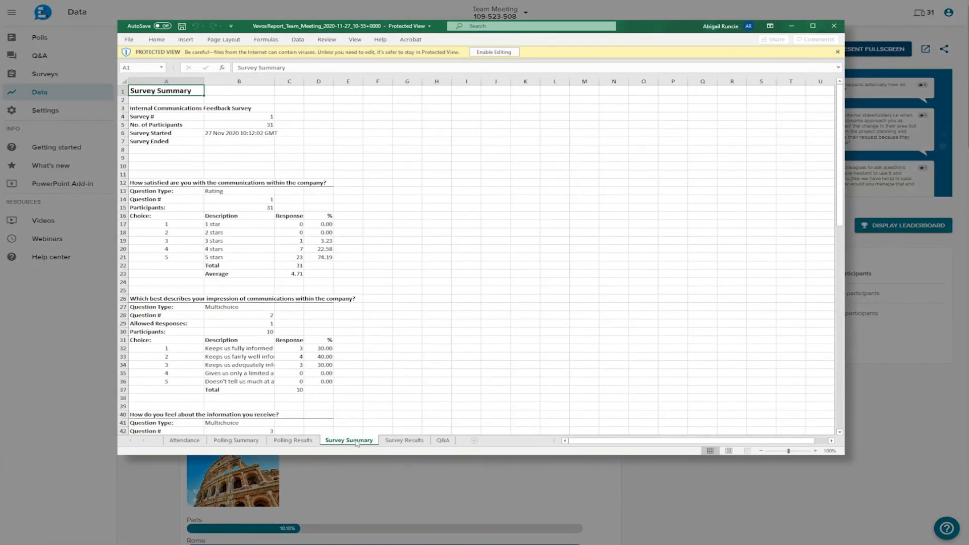
pyautogui.click(442, 440)
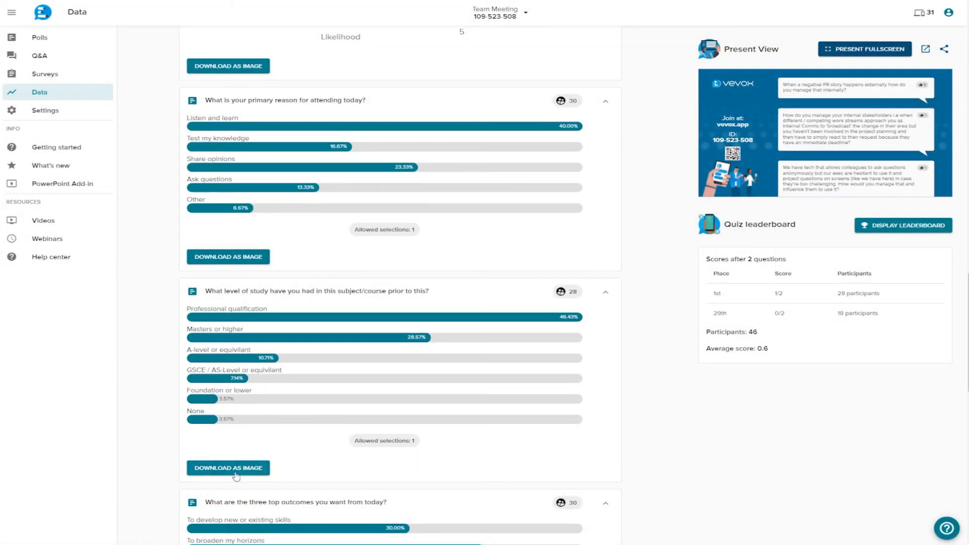
# Download the level-of-study poll results as an image and close the Photos preview.
pyautogui.click(227, 467)
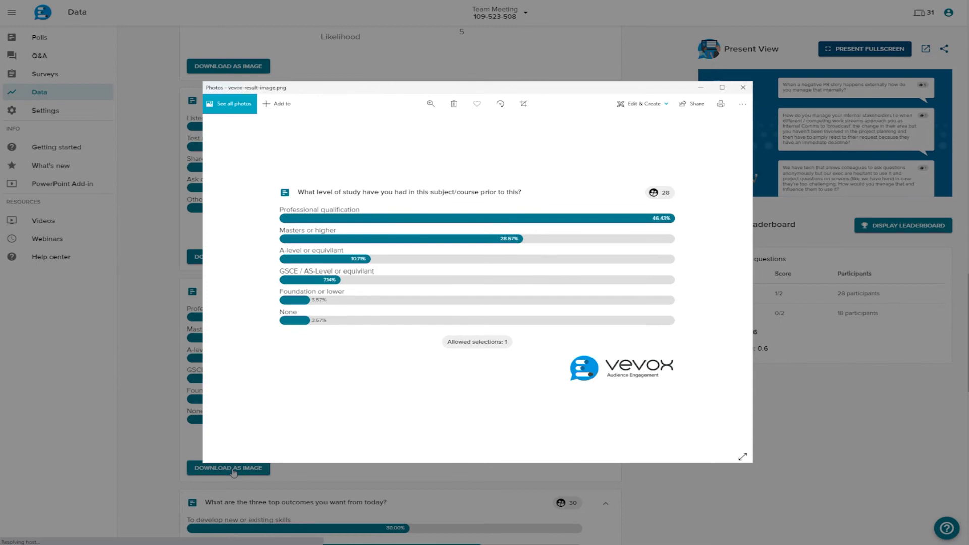
pyautogui.click(743, 87)
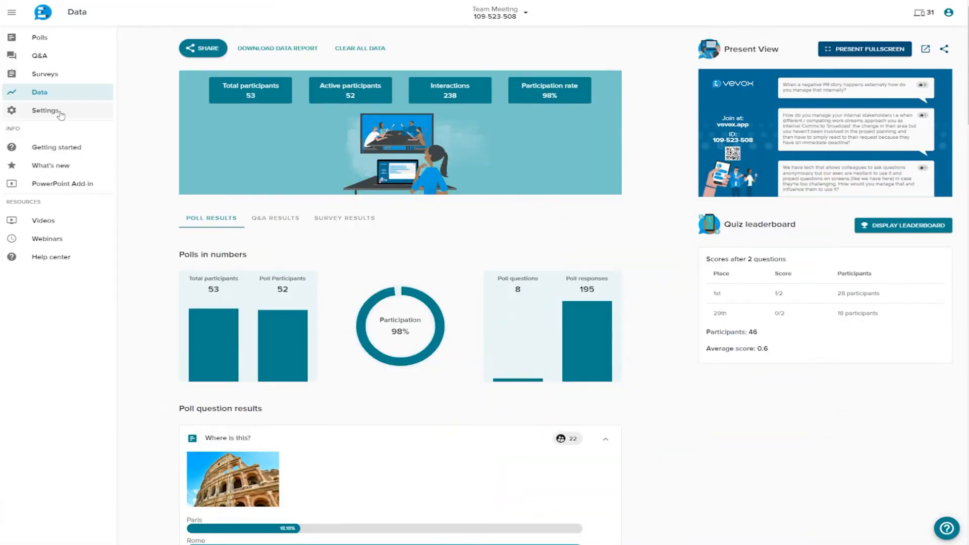
# Go to session Settings and start an image upload for the app home screen banner.
pyautogui.click(44, 110)
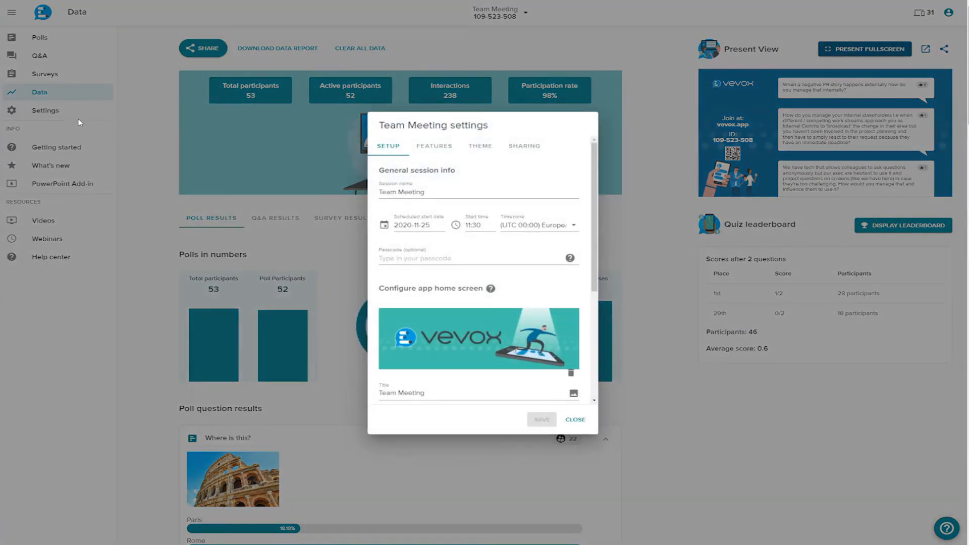
pyautogui.click(433, 192)
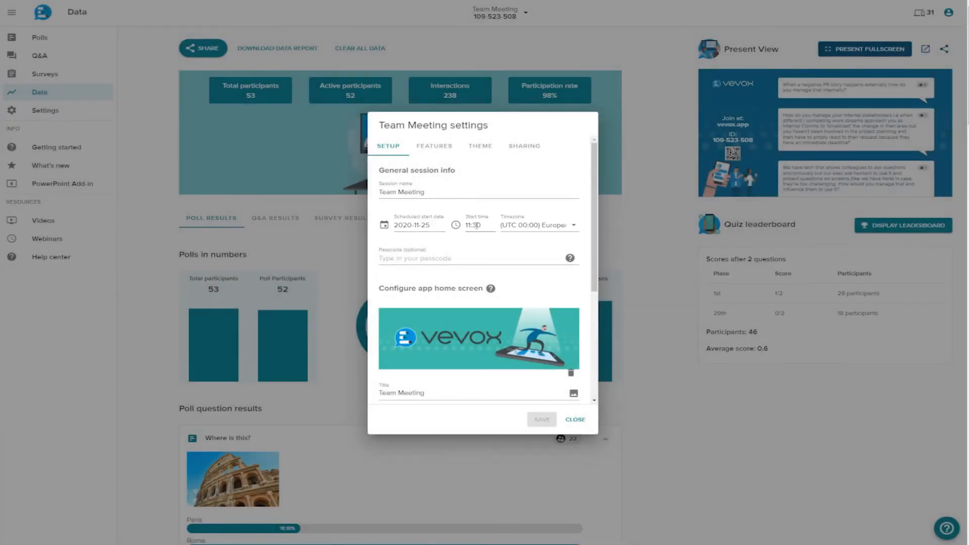
pyautogui.click(474, 225)
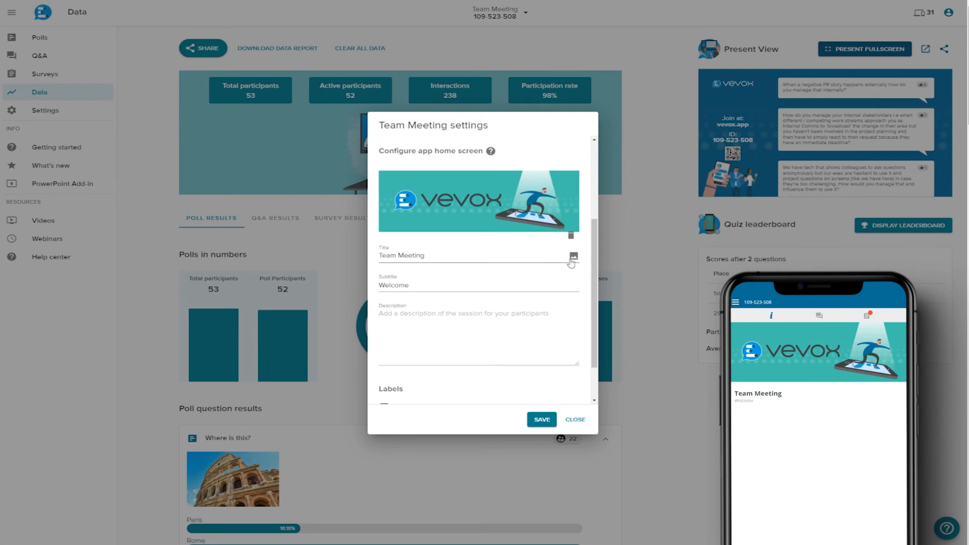
pyautogui.click(573, 256)
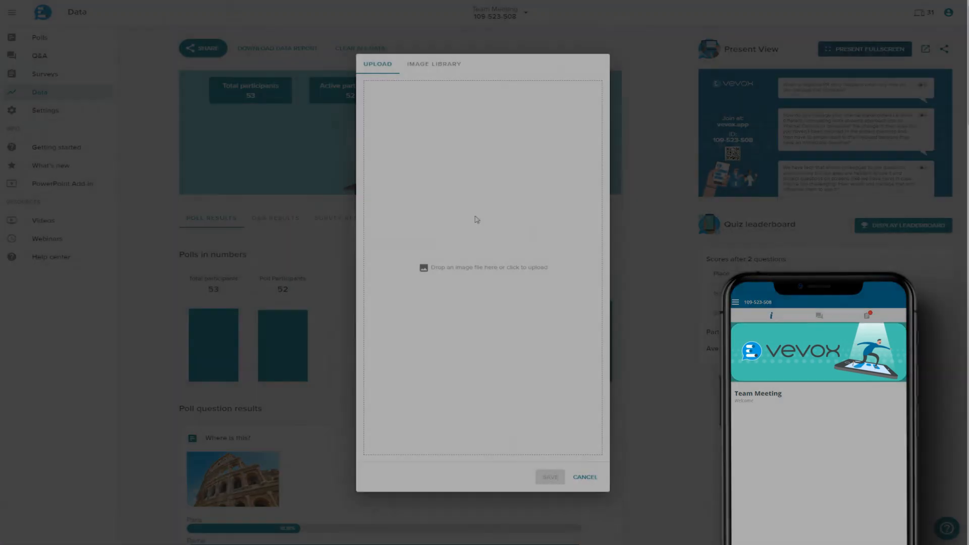
# Upload the 'my logo' image as the home screen banner and enter title text '0900 Introductions'.
pyautogui.click(484, 267)
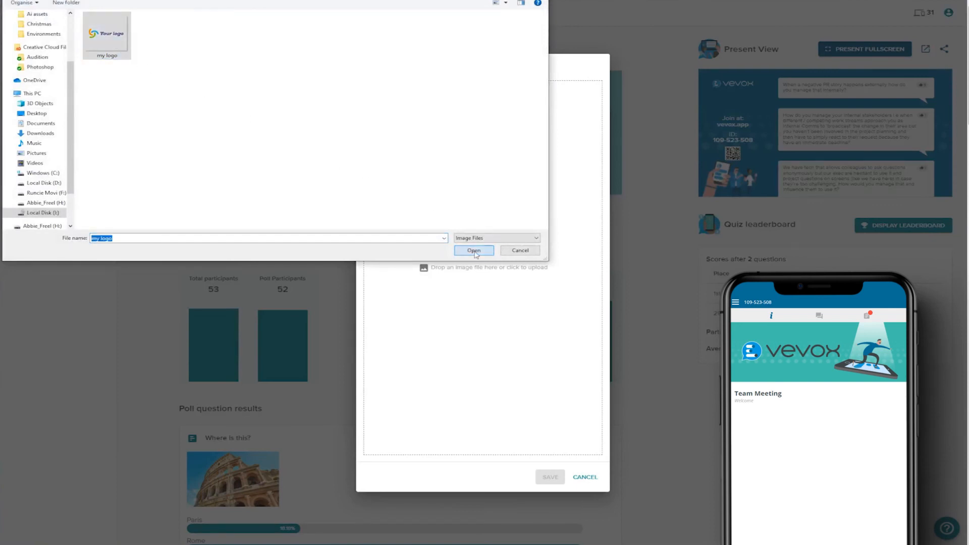
pyautogui.click(474, 251)
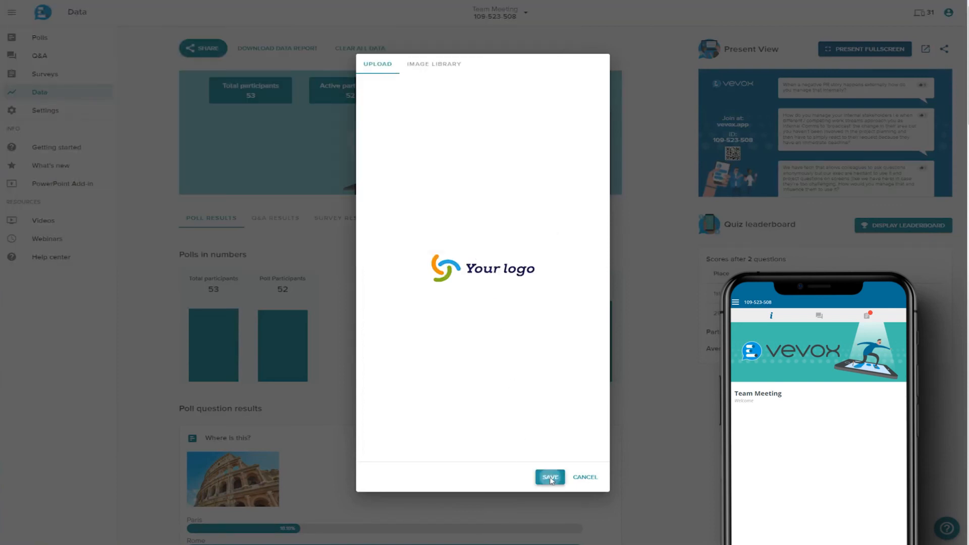
pyautogui.click(550, 476)
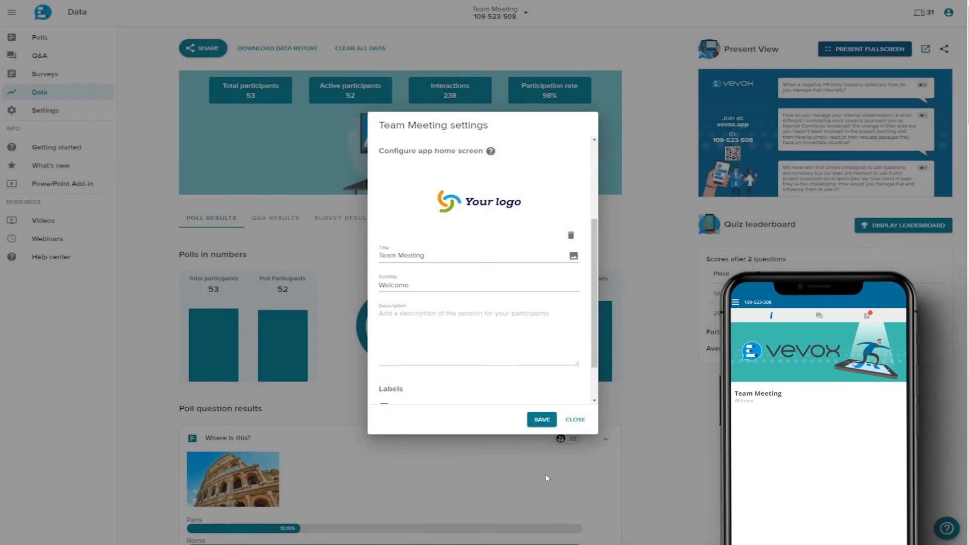
pyautogui.click(447, 255)
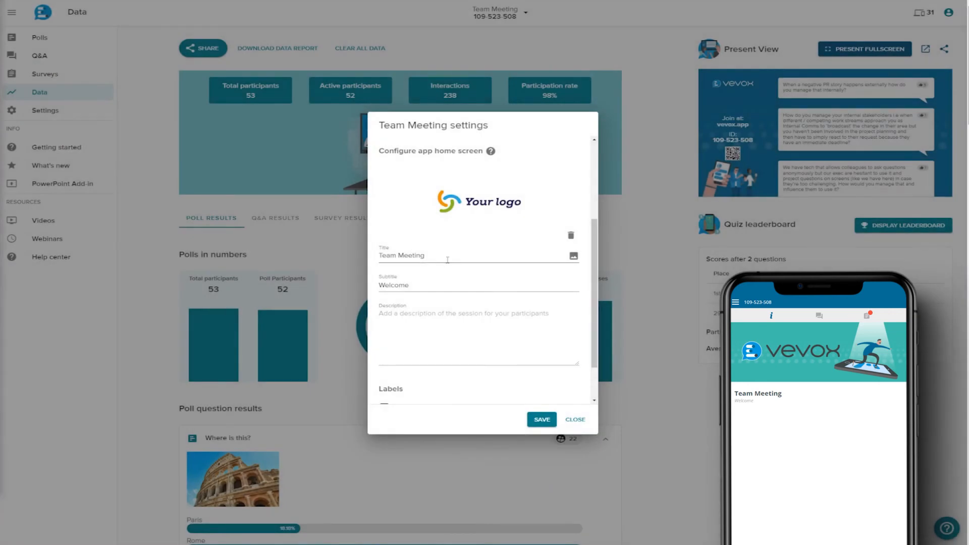
pyautogui.write('0900 Introductions')
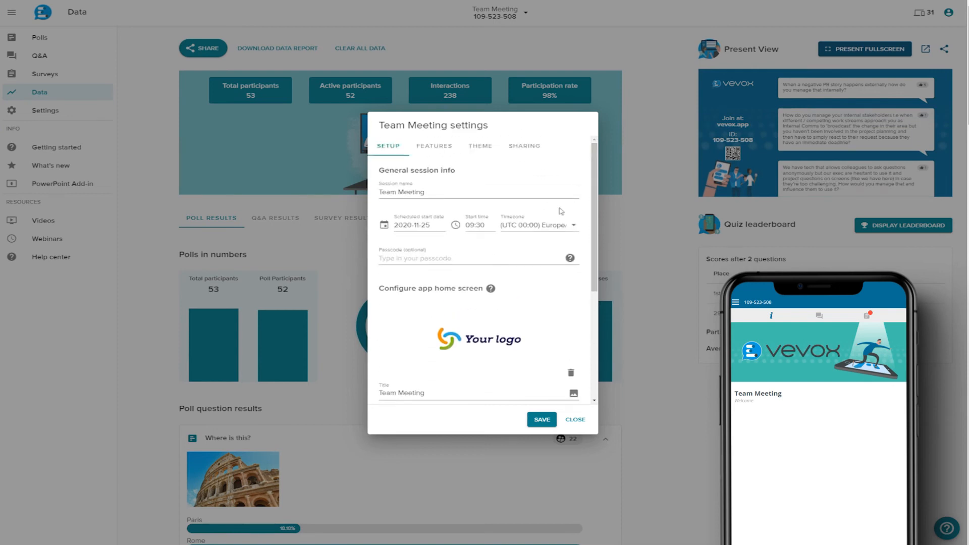
# Set a Custom theme with an orange (#E67400) highlight colour in the Theme settings.
pyautogui.click(481, 145)
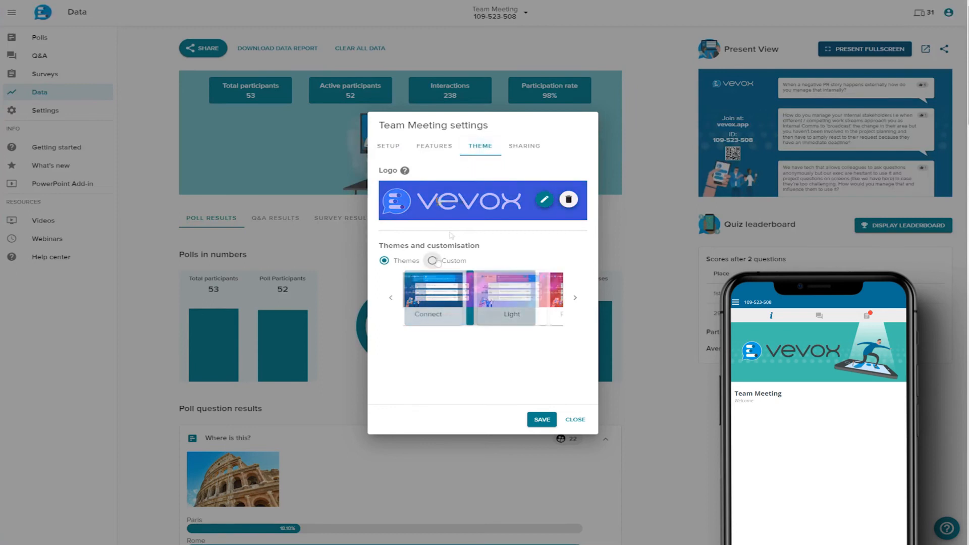
pyautogui.click(432, 260)
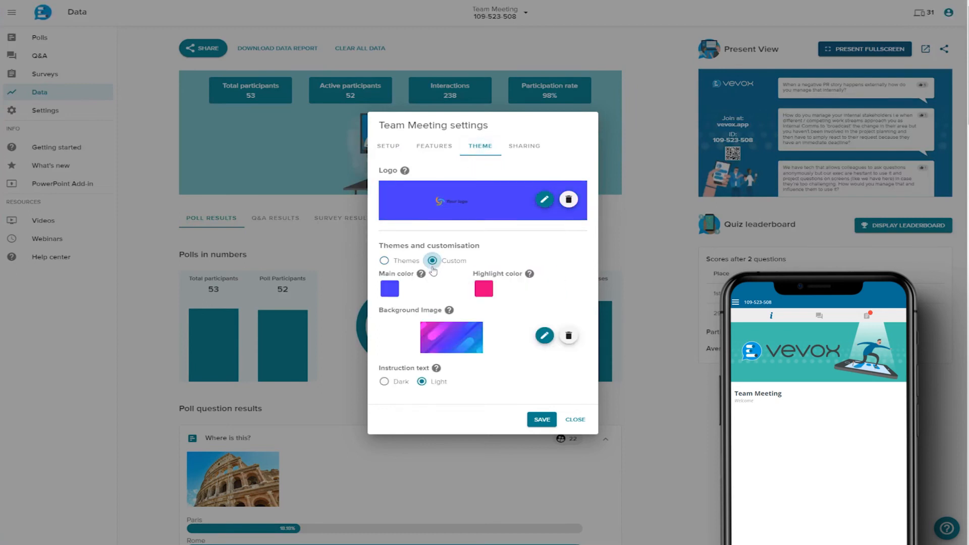
pyautogui.click(484, 289)
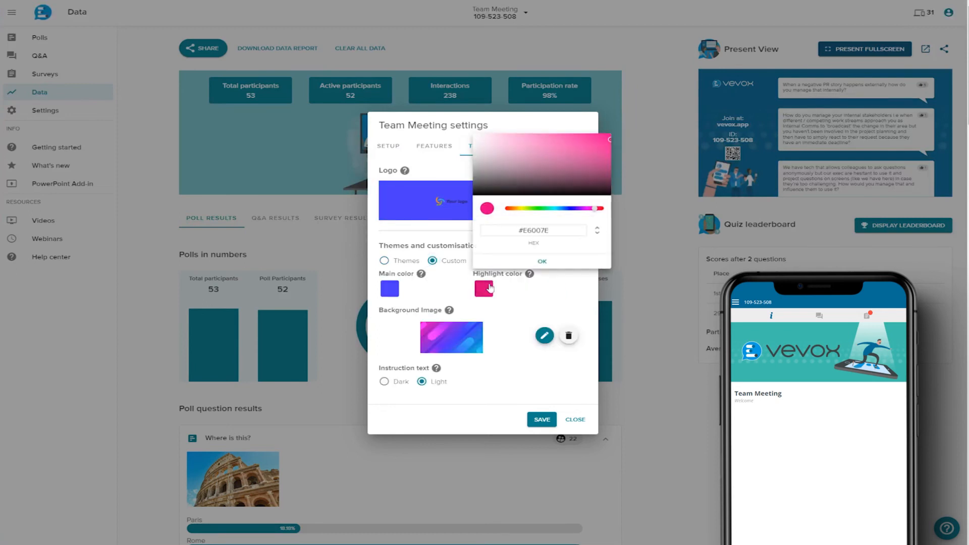
pyautogui.moveTo(580, 208); pyautogui.dragTo(509, 208)
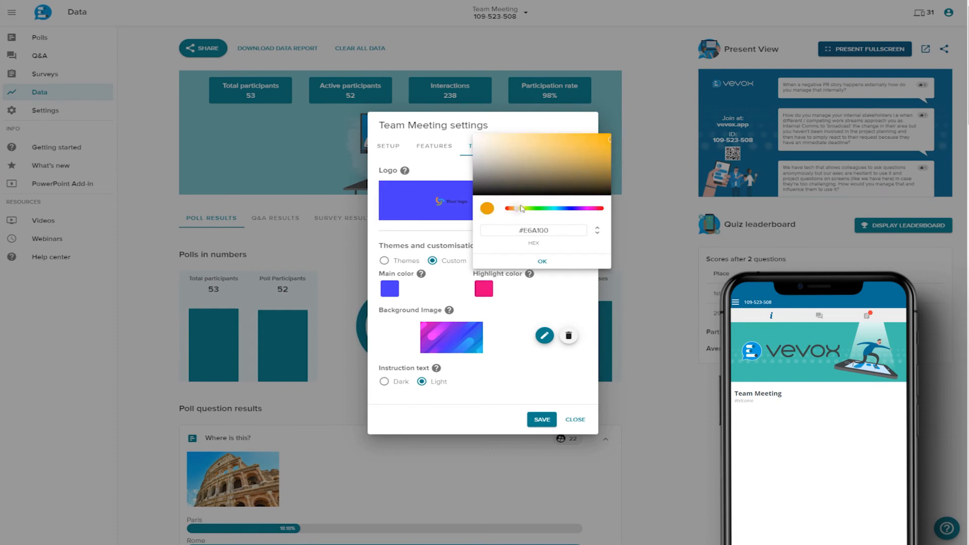
pyautogui.click(588, 167)
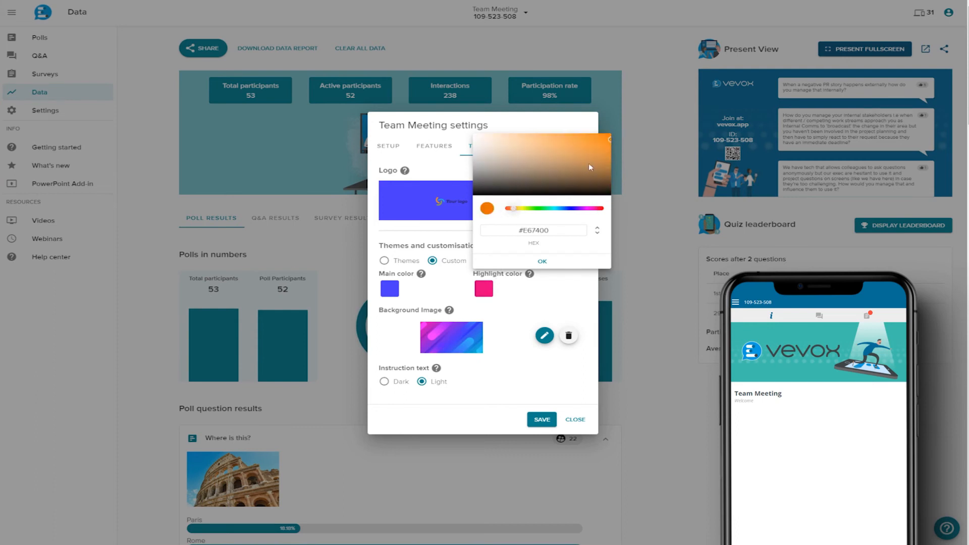
pyautogui.click(541, 261)
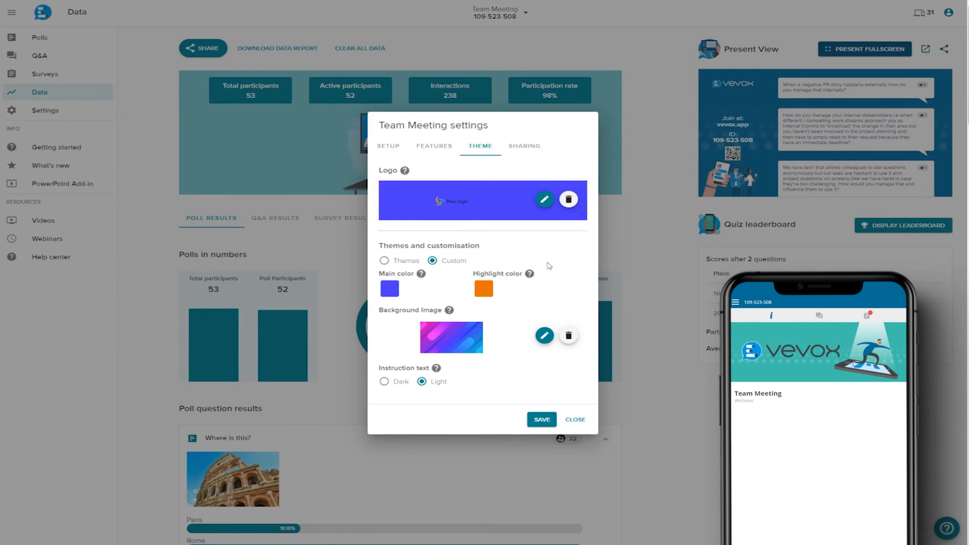
pyautogui.click(435, 146)
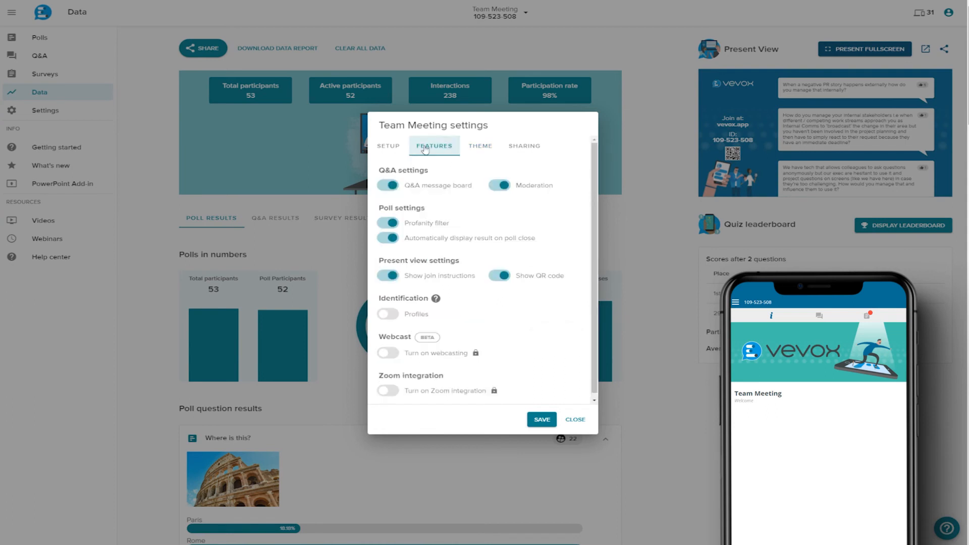
pyautogui.moveTo(437, 299)
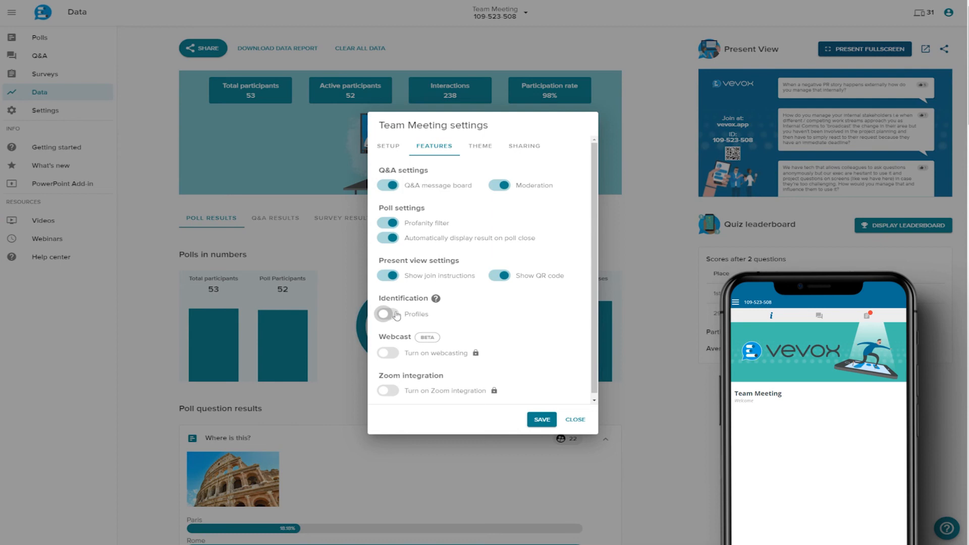
# Switch to the Sharing settings showing session ownership with no co-hosts.
pyautogui.click(524, 146)
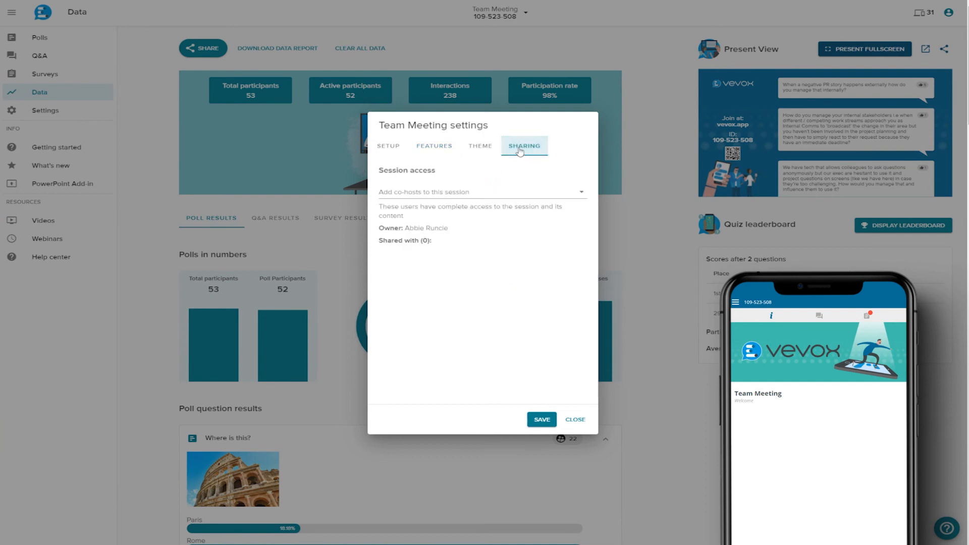
# Add the colleague as a co-host of the session and save the settings.
pyautogui.click(482, 191)
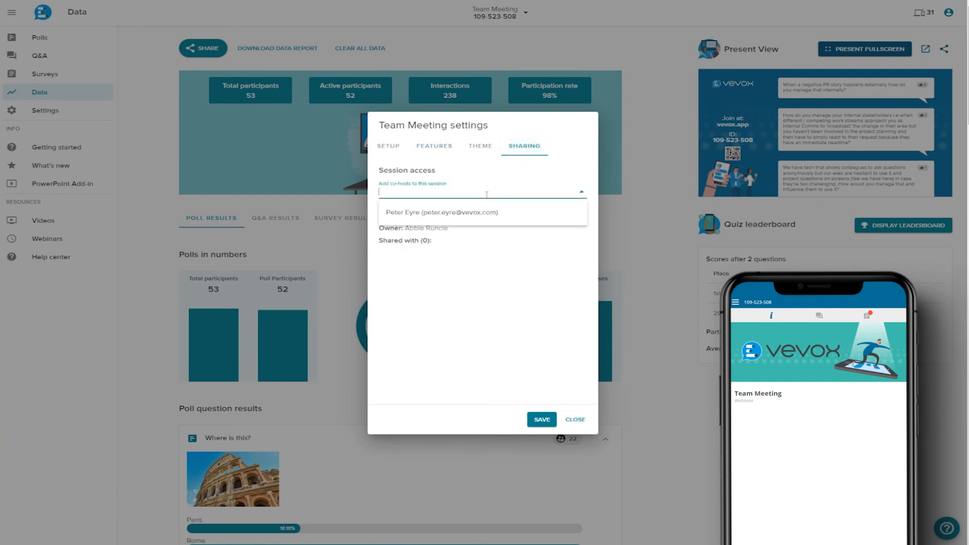
pyautogui.click(442, 212)
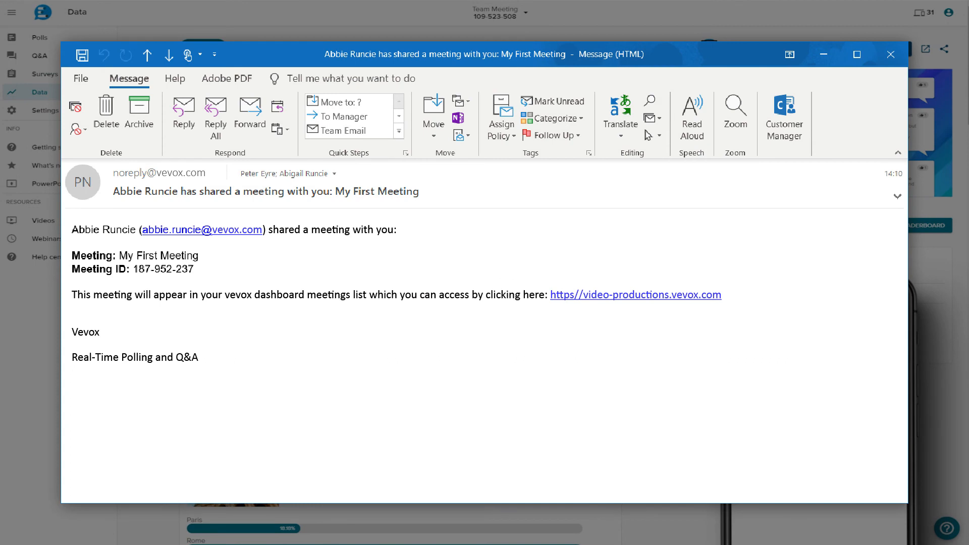
pyautogui.click(890, 55)
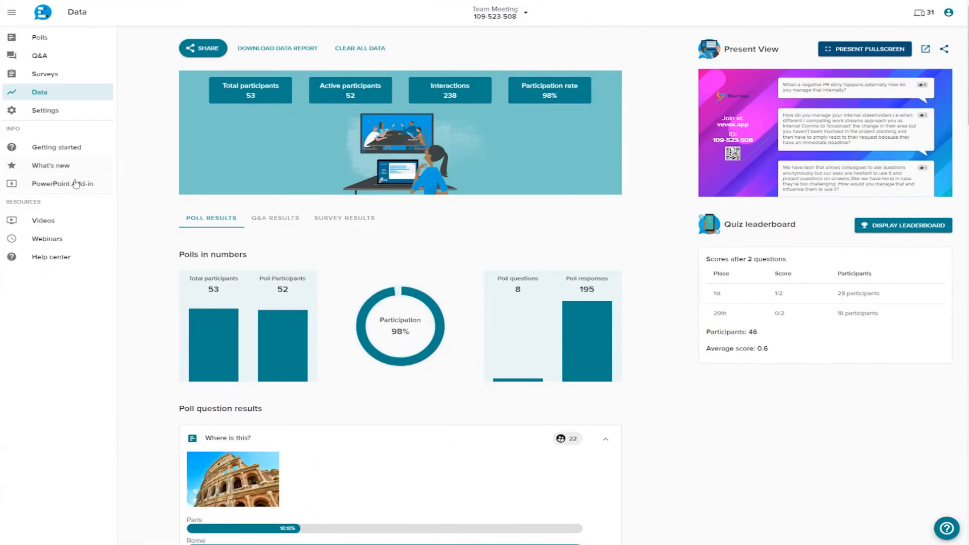
pyautogui.moveTo(74, 186)
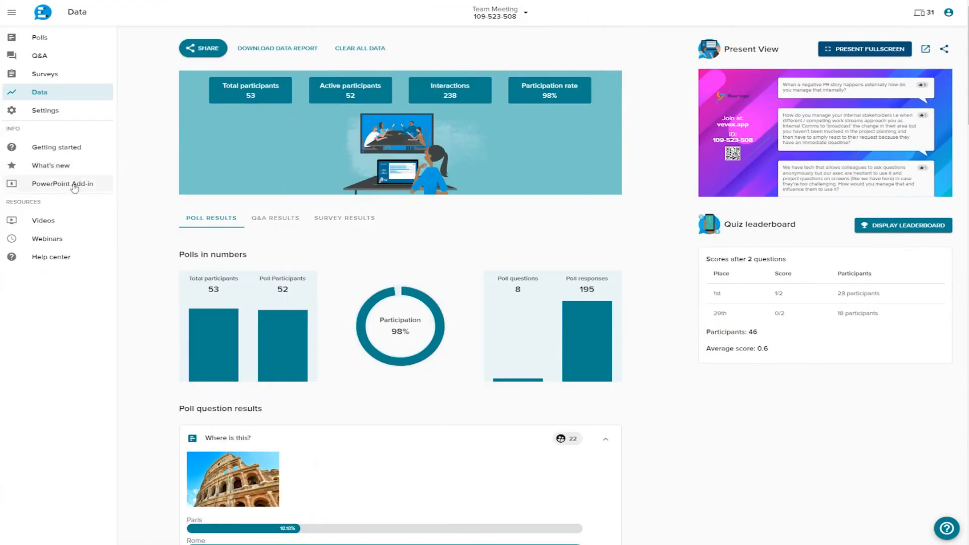
pyautogui.click(62, 184)
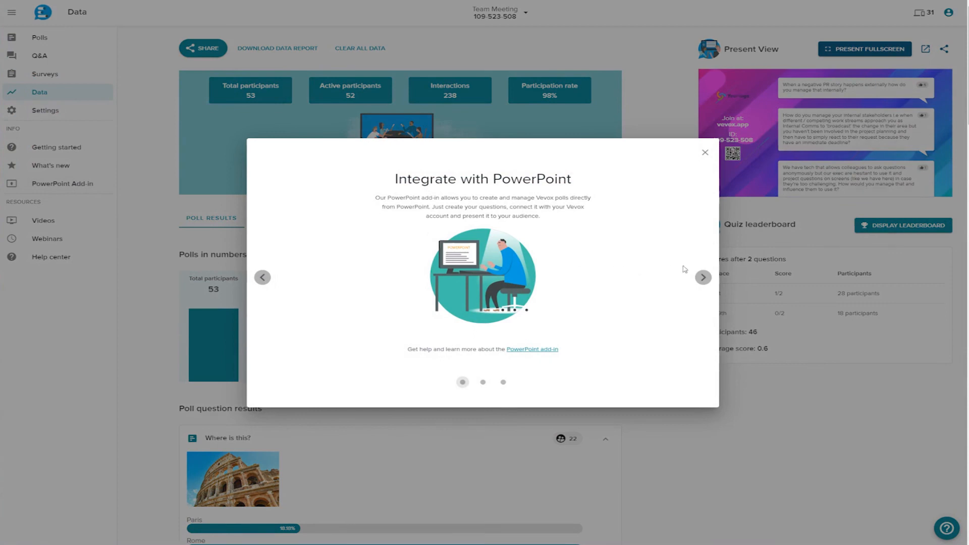
pyautogui.click(703, 277)
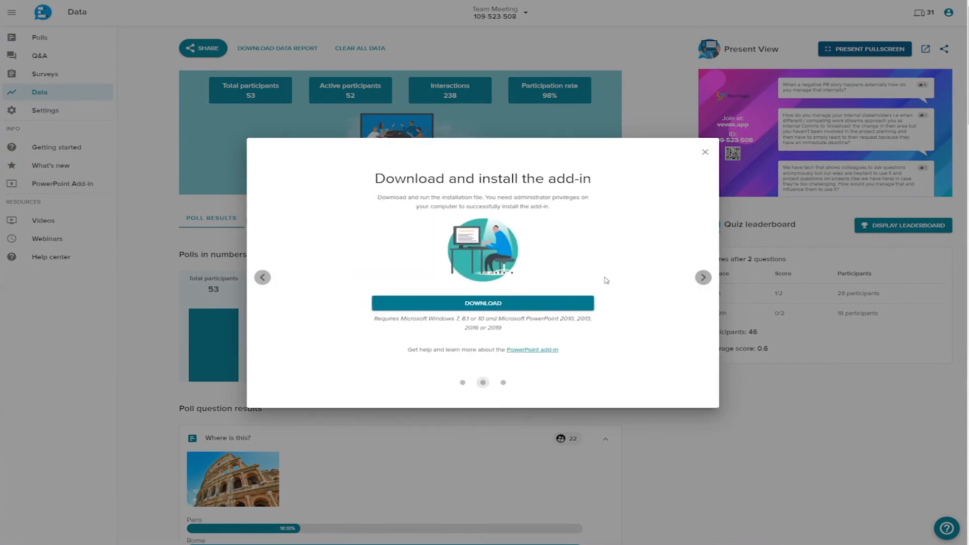
pyautogui.click(483, 303)
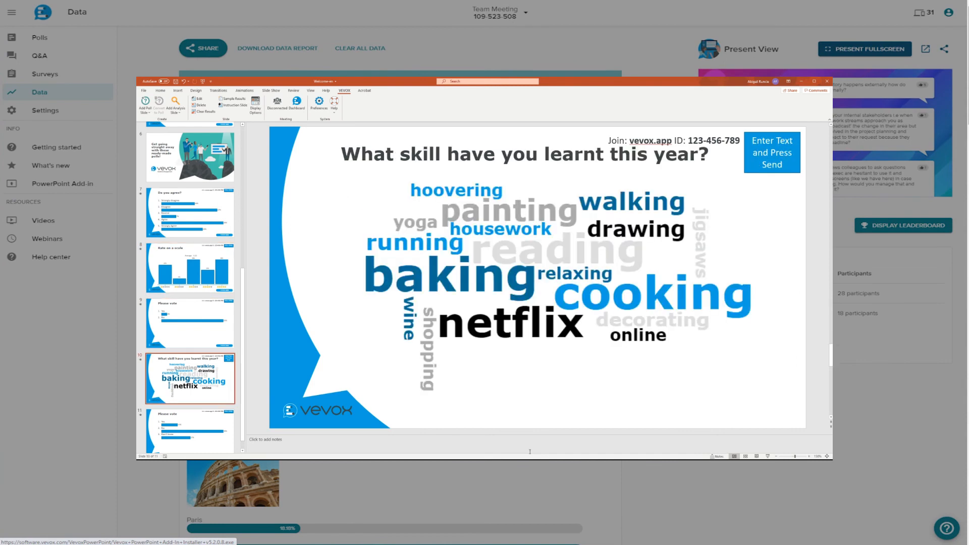
pyautogui.click(189, 421)
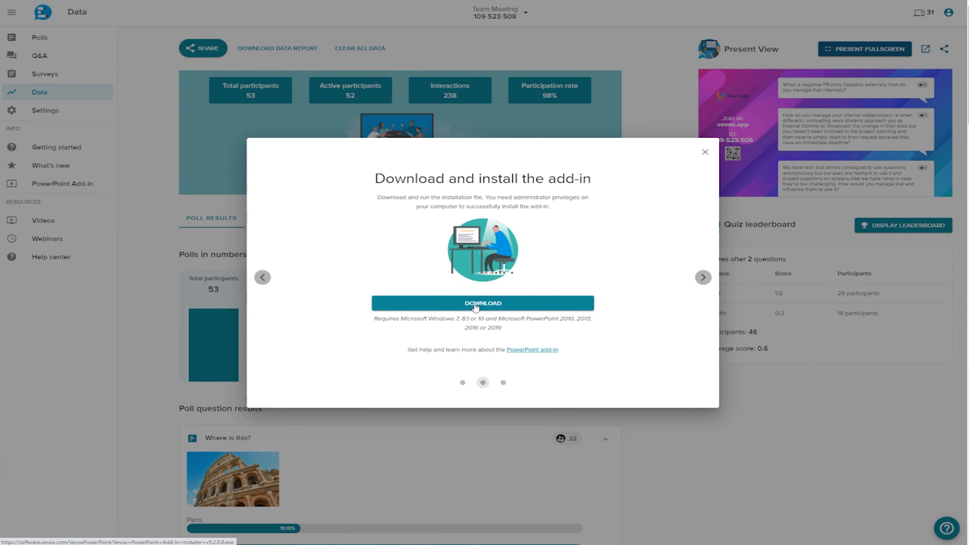
pyautogui.click(703, 153)
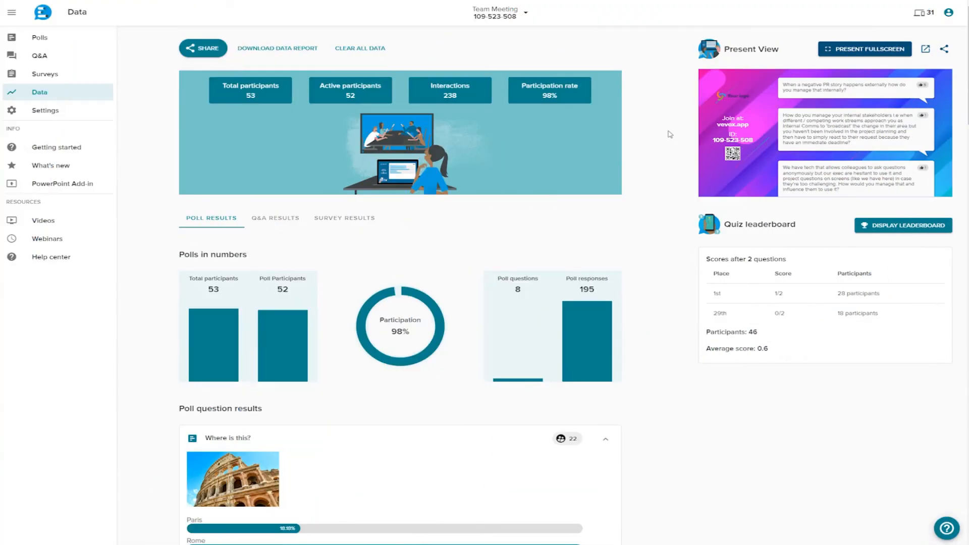
# Show the upgrade plans with one-time pricing (Standard £195, Large £595) via the account menu.
pyautogui.click(949, 13)
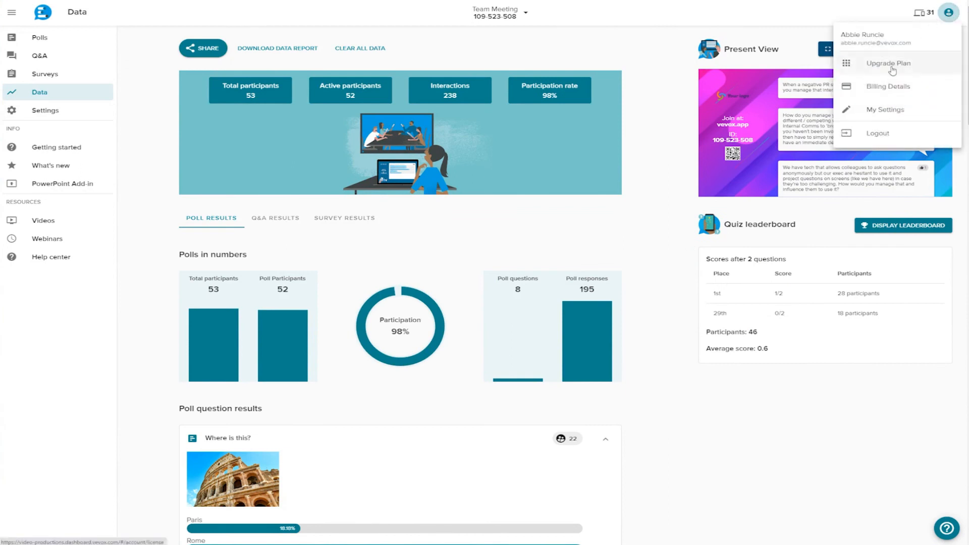
pyautogui.click(888, 63)
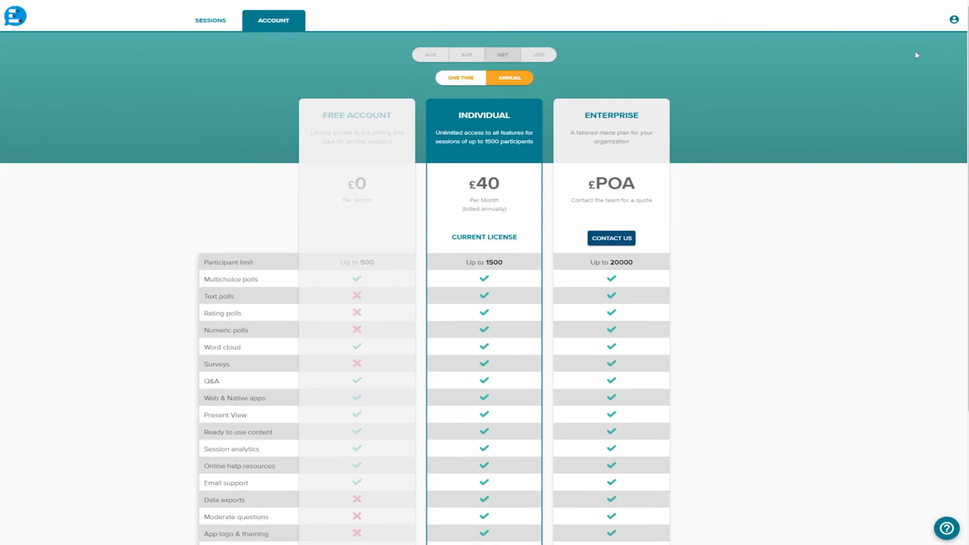
pyautogui.click(461, 78)
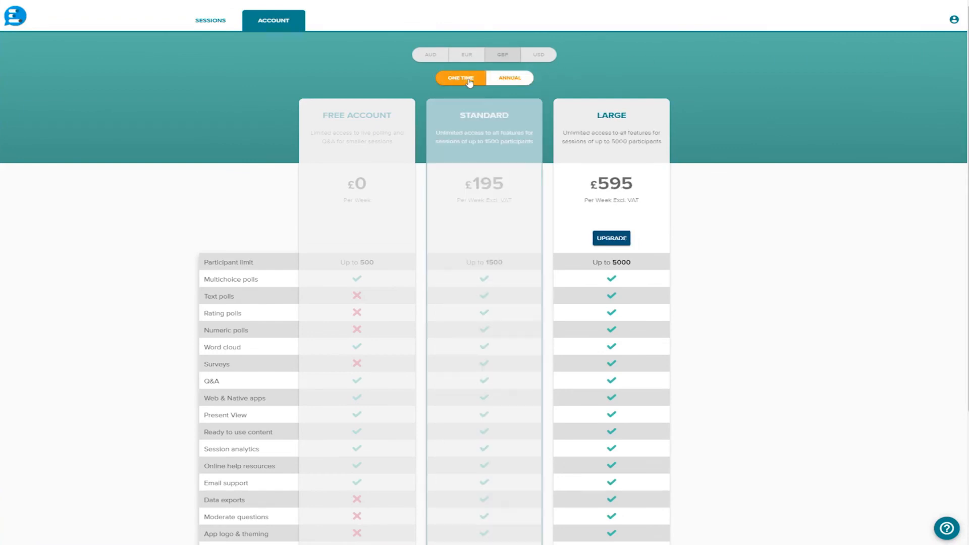